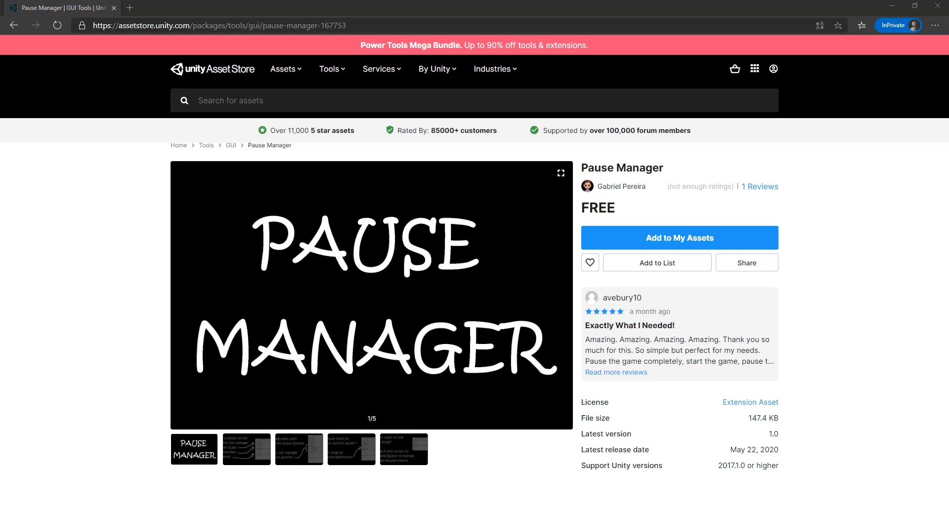
mouse_move(314, 236)
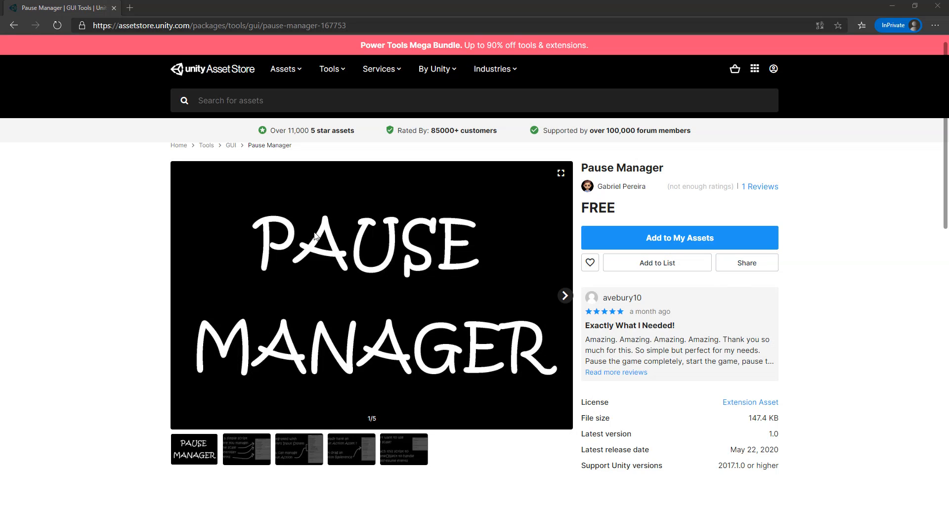
mouse_move(448, 340)
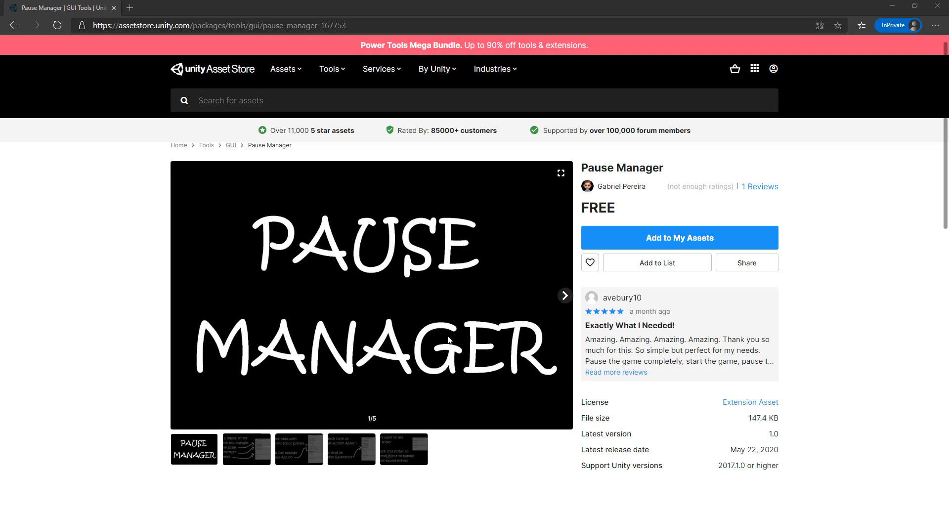
Show the Asset Store inside the Unity editor for the empty Test Project
scroll(down, 3)
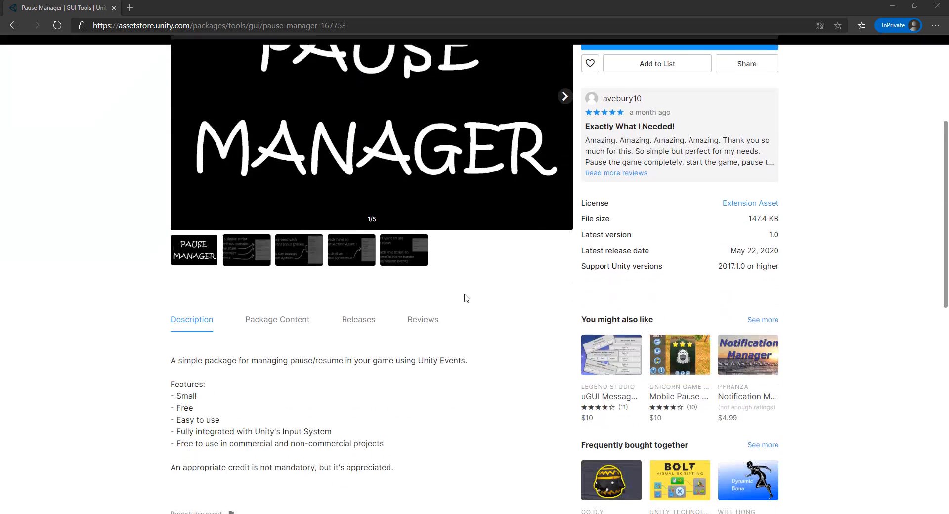
scroll(down, 3)
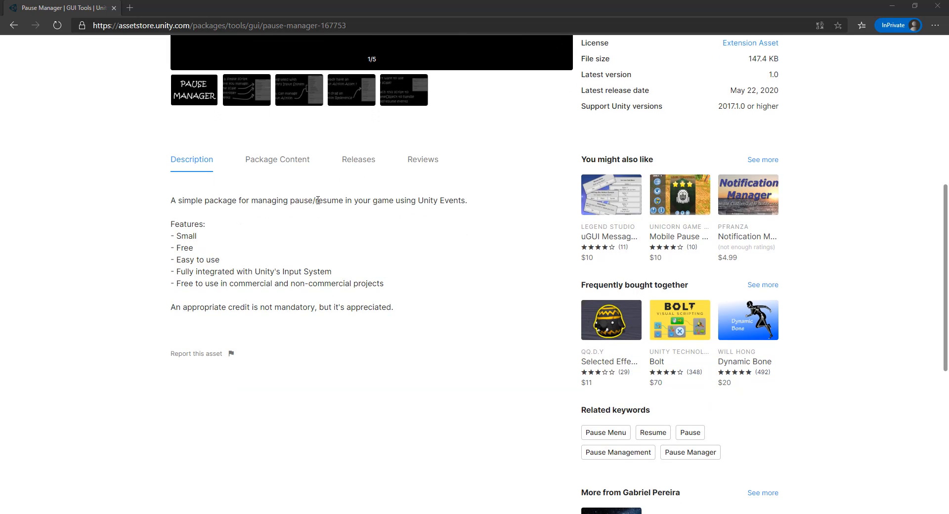
double_click(427, 201)
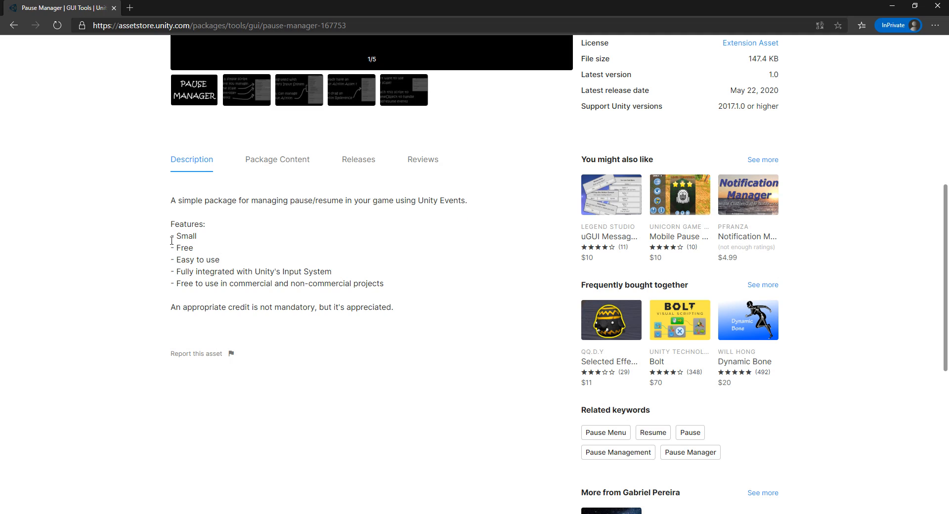
mouse_move(179, 261)
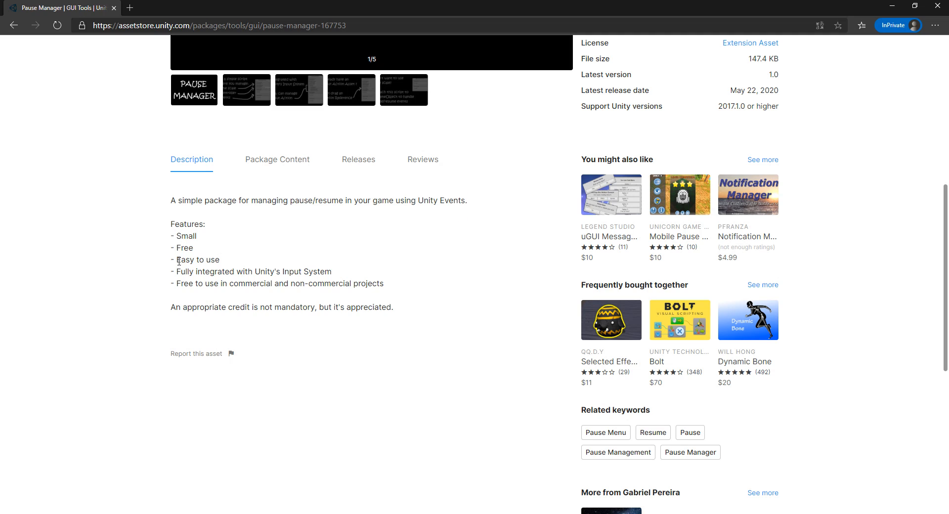
mouse_move(205, 271)
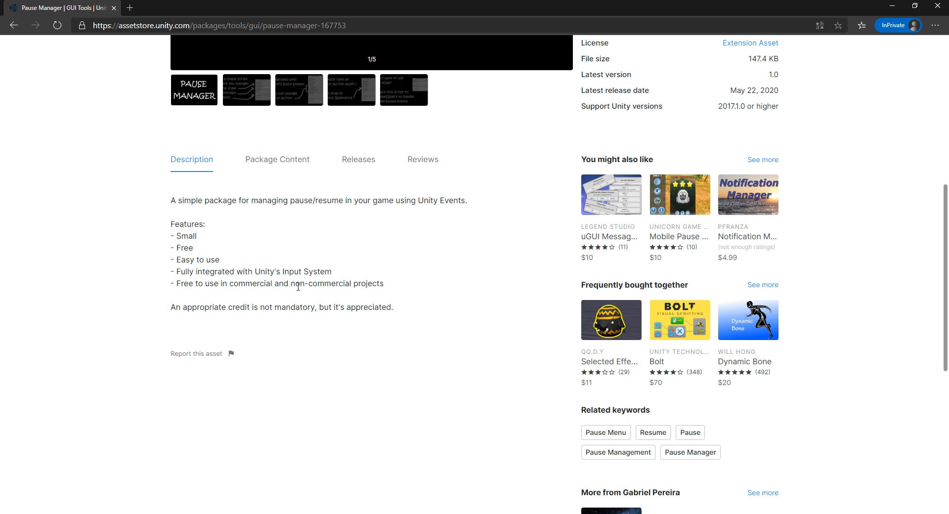
scroll(up, 3)
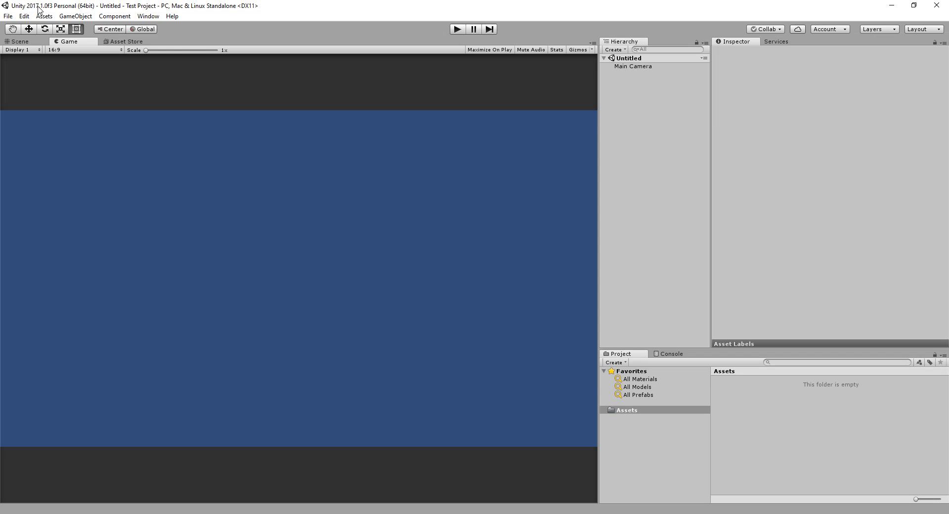
mouse_move(48, 12)
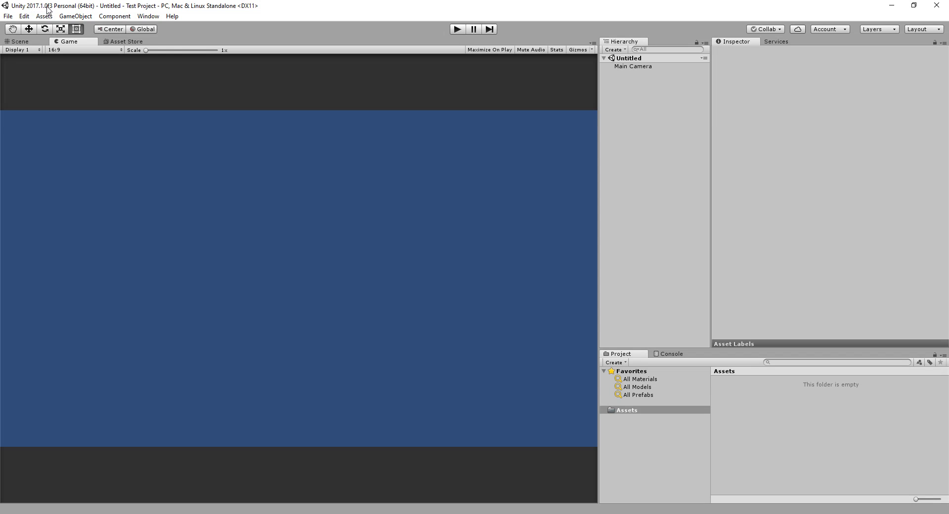
mouse_move(290, 237)
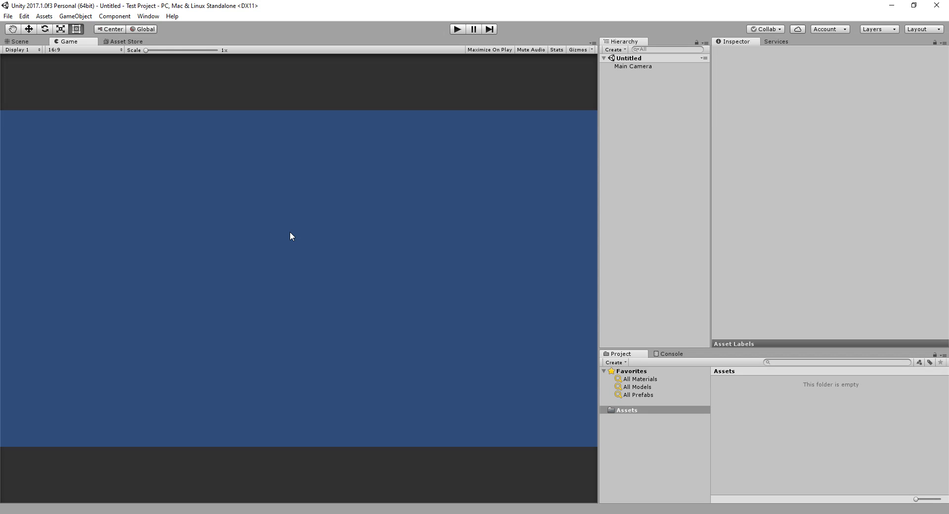
mouse_move(194, 102)
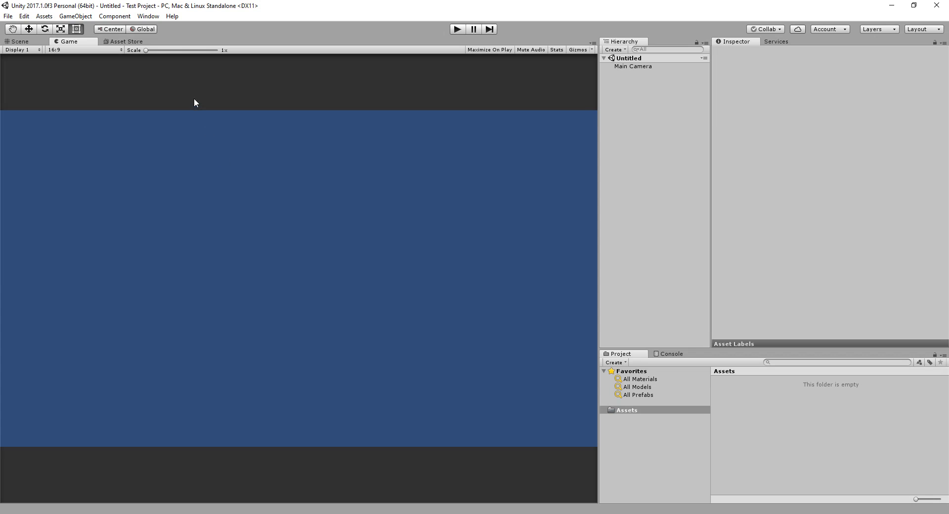
click(147, 16)
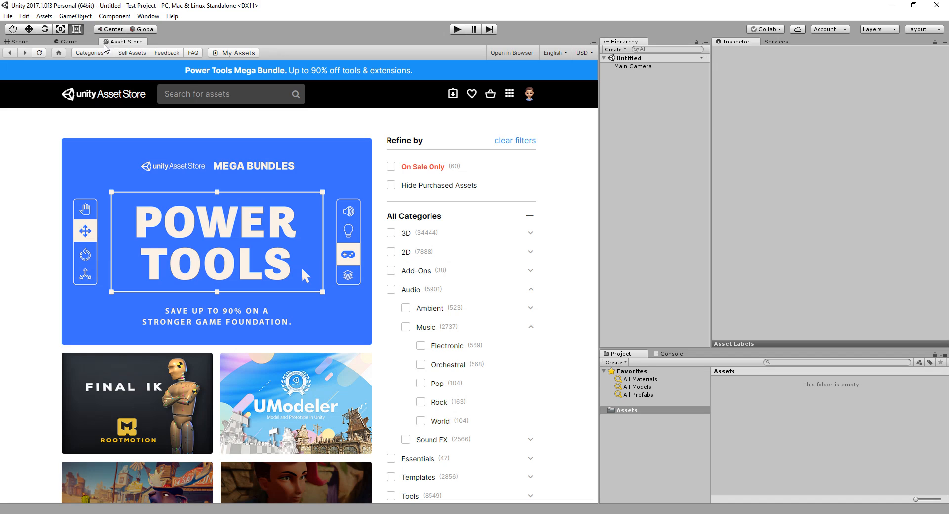
Search the Asset Store for 'Pause Manager' to list its six results
click(229, 94)
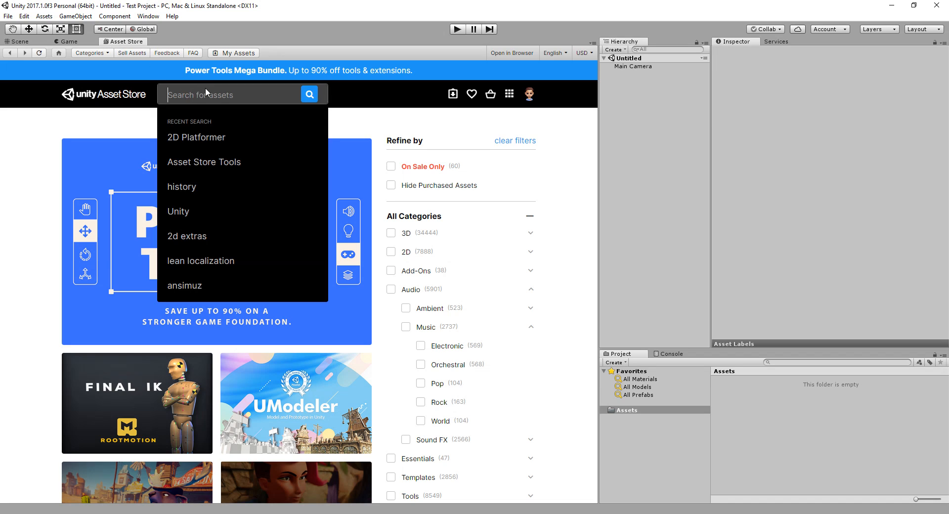
text(P)
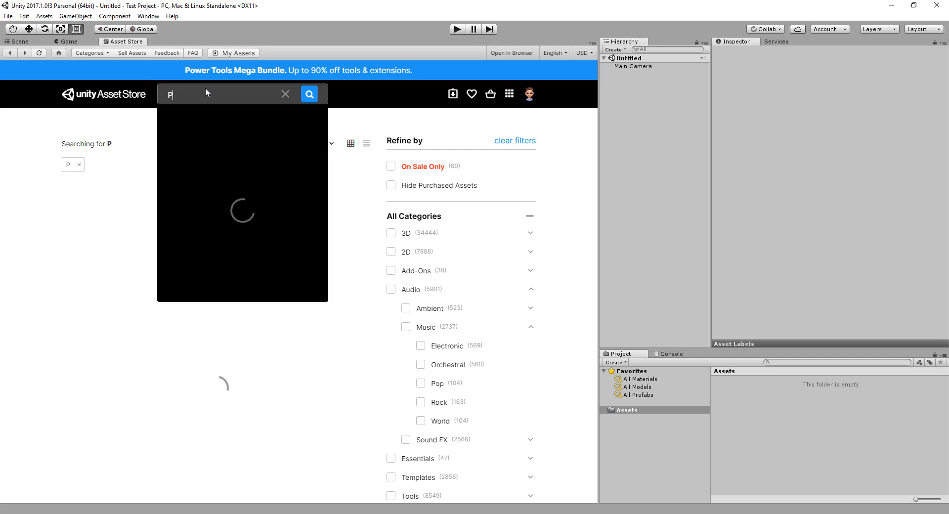
text(ause Manager)
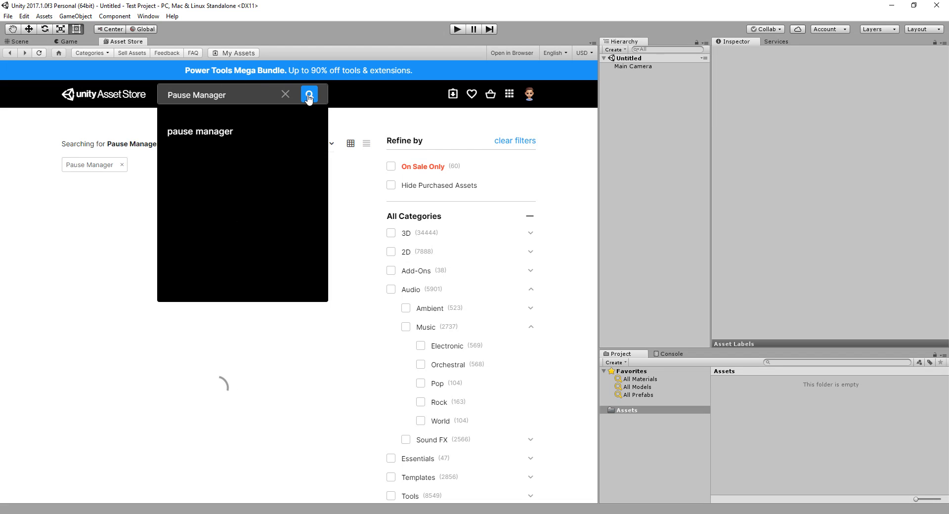
click(308, 94)
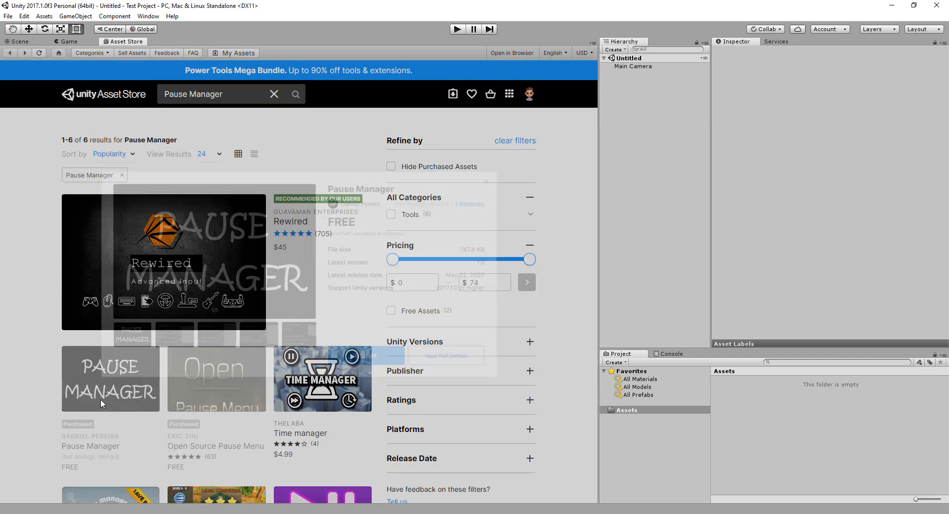
Open the free Pause Manager result's overview and start importing it
click(109, 379)
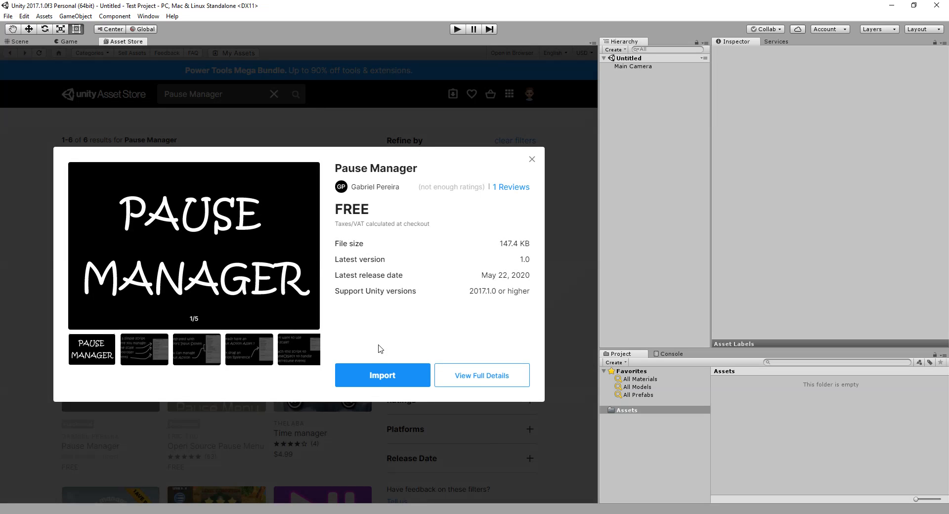
mouse_move(387, 335)
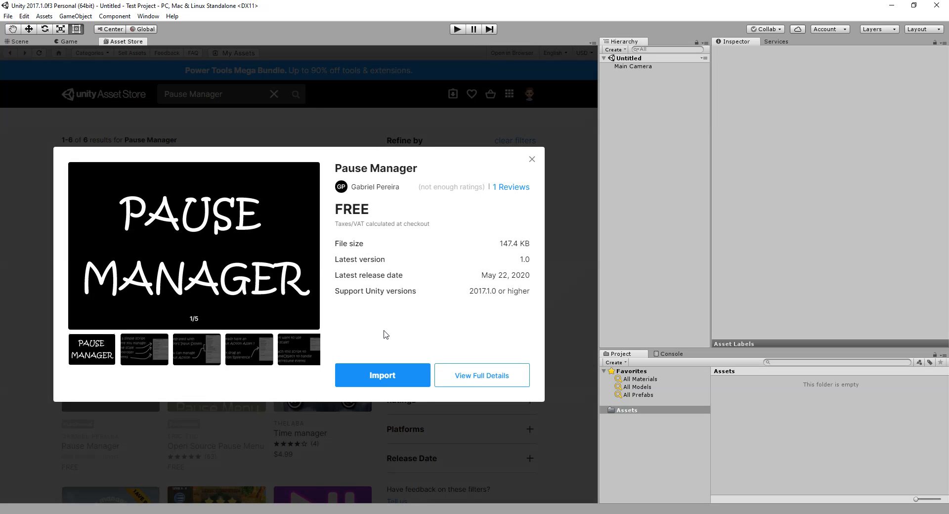
mouse_move(392, 355)
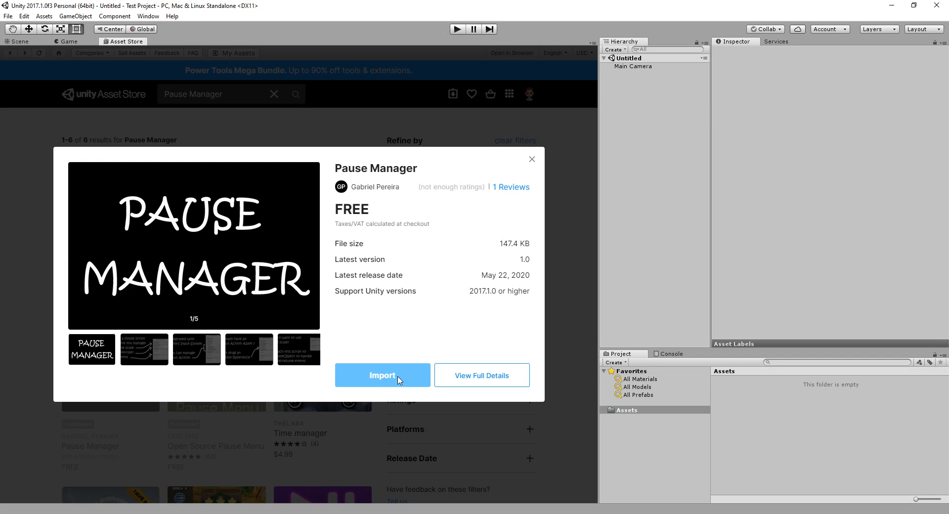
mouse_move(390, 382)
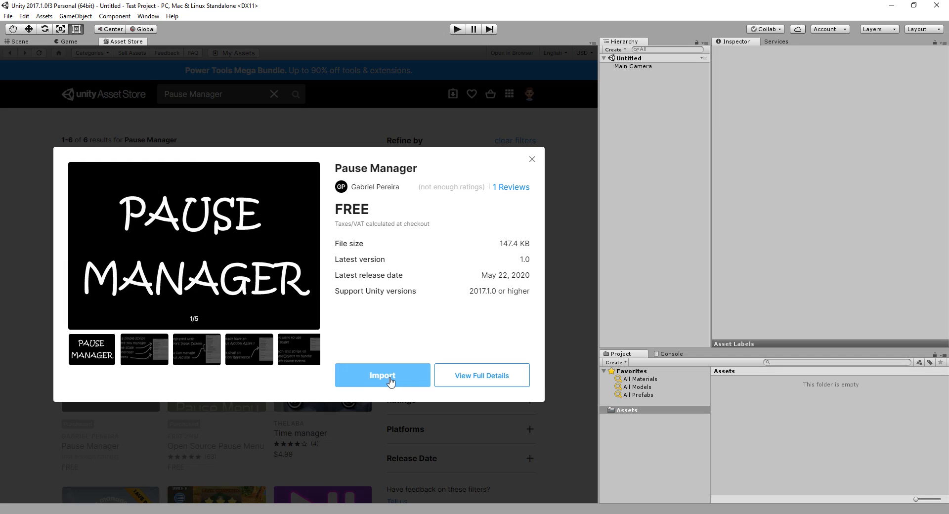
click(382, 374)
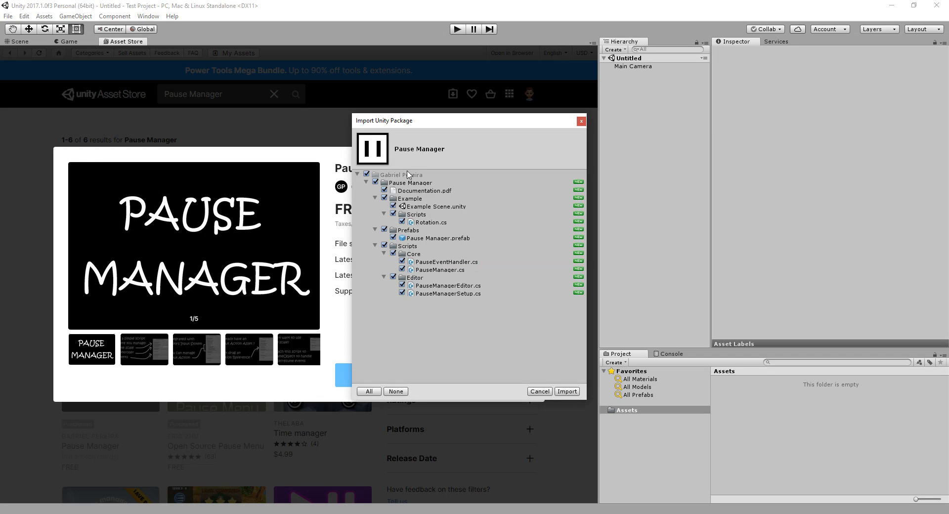
mouse_move(442, 271)
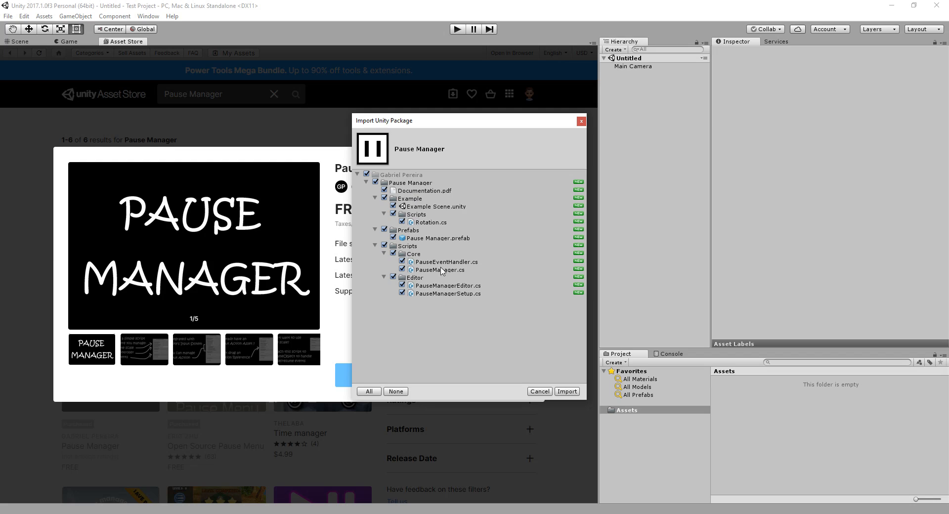
mouse_move(443, 301)
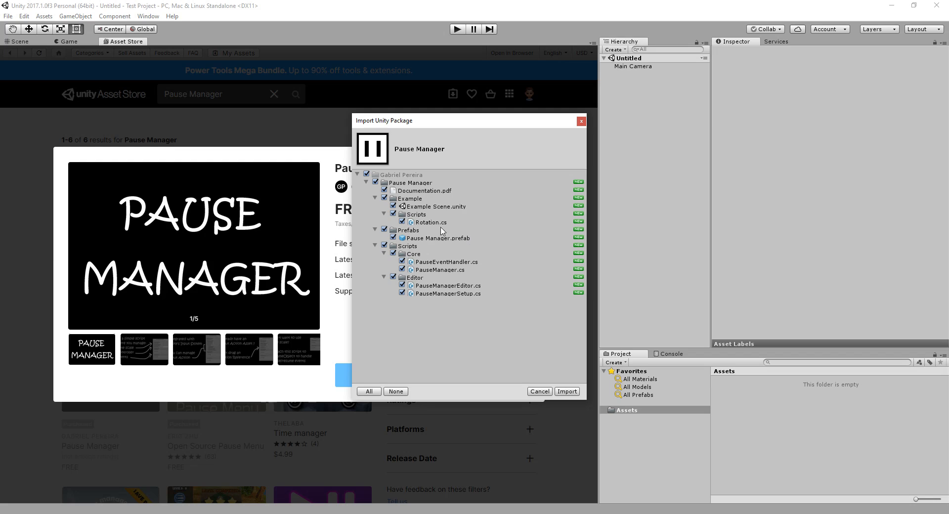
mouse_move(425, 217)
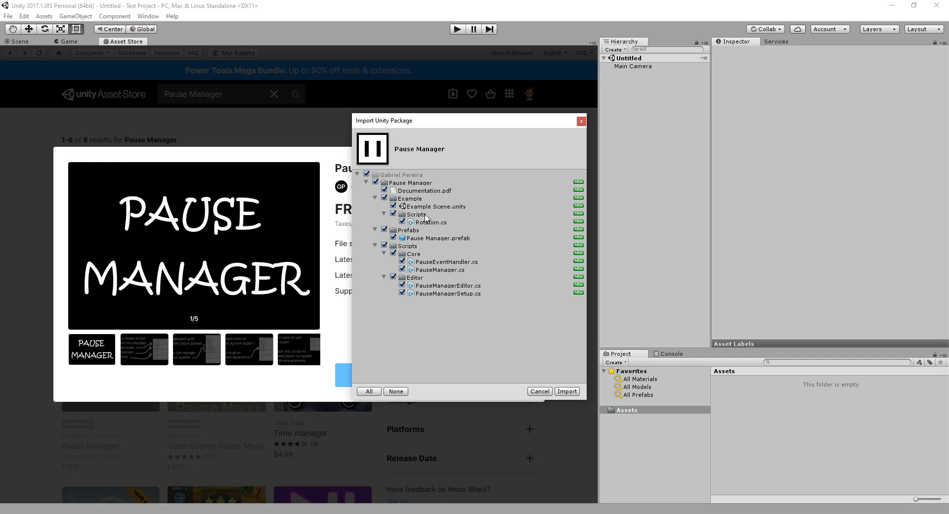
mouse_move(437, 224)
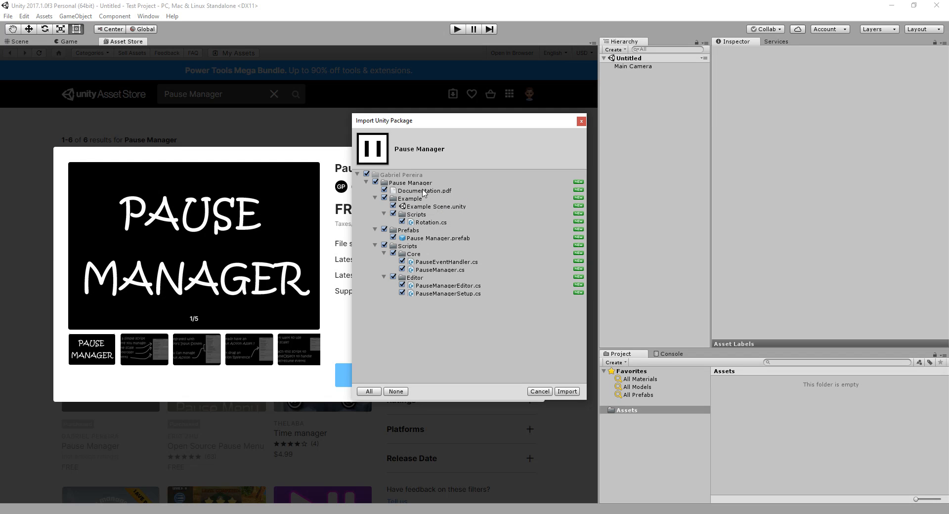
mouse_move(567, 392)
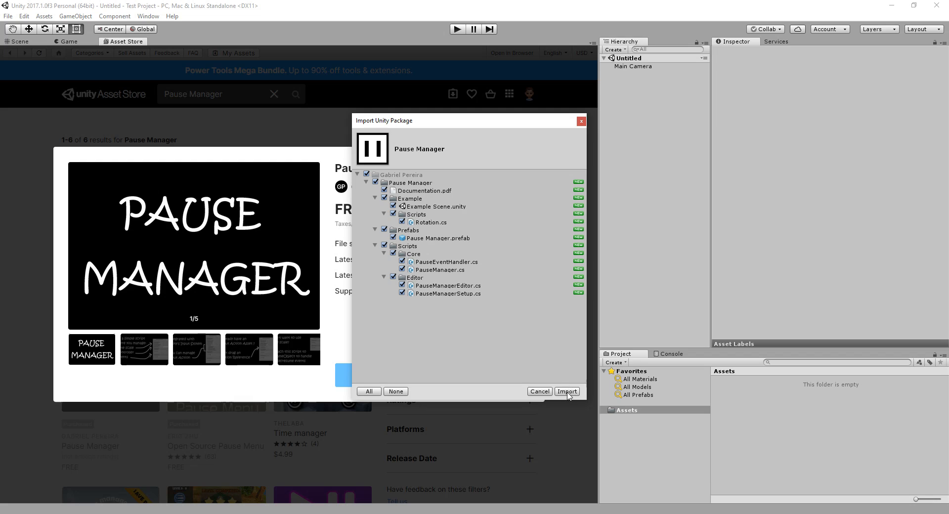
Import all of the Pause Manager package's files into the project's Assets
click(565, 391)
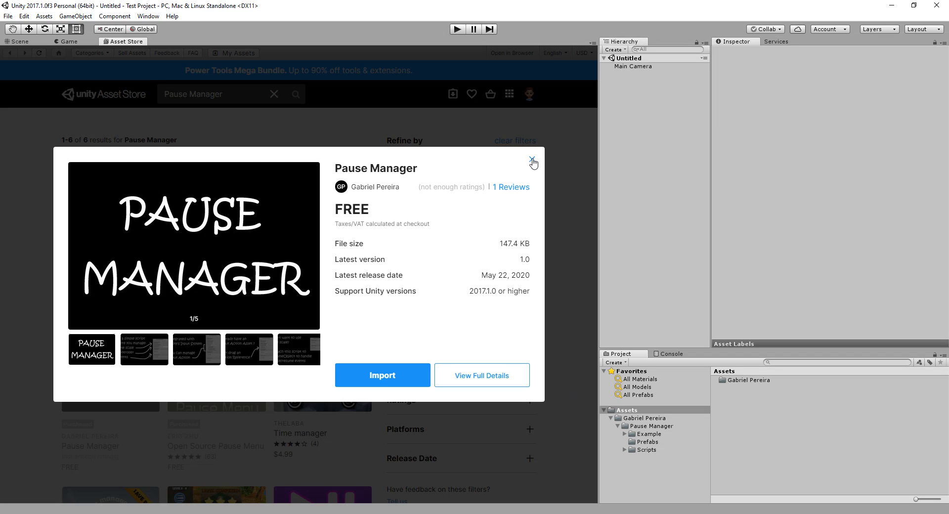
Load the Example Scene from the Pause Manager package's Example folder
click(532, 163)
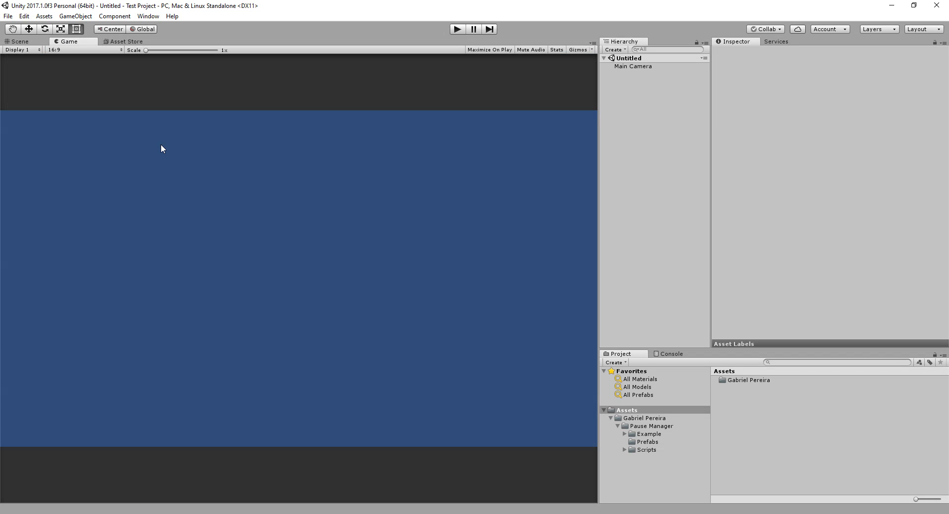
click(653, 426)
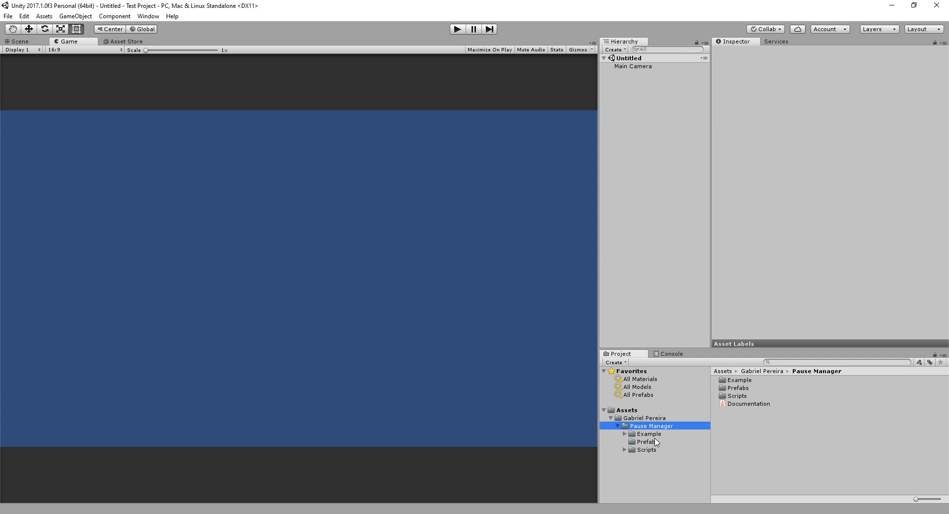
click(649, 434)
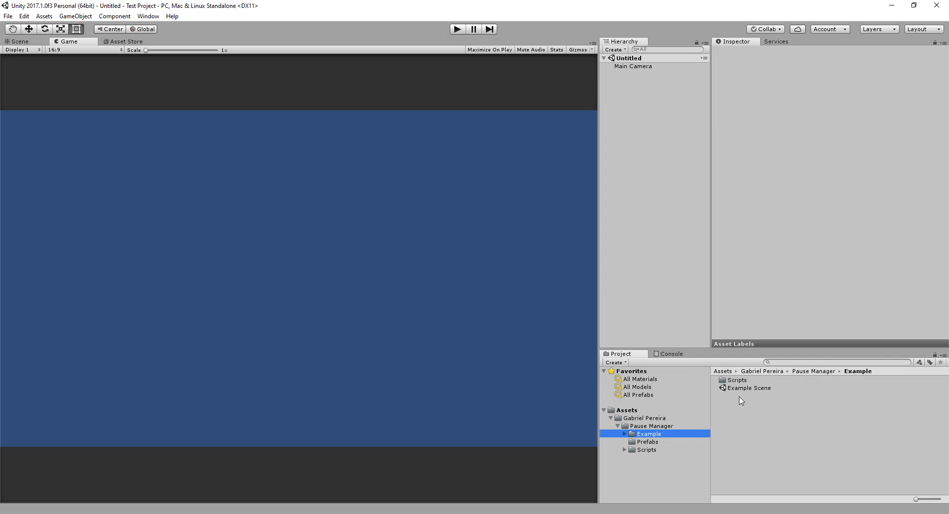
double_click(751, 388)
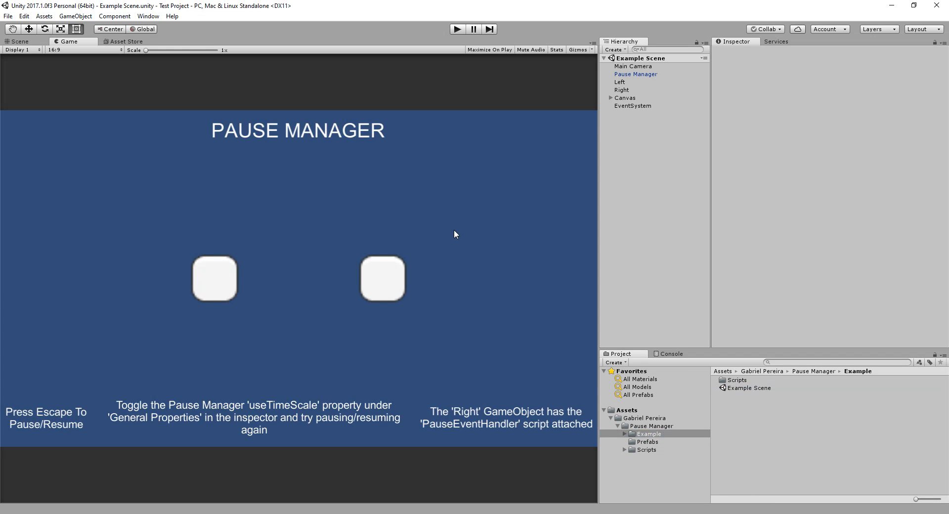
Inspect the Pause Manager, Right and Left objects' components, ending on Pause Manager's settings
click(635, 74)
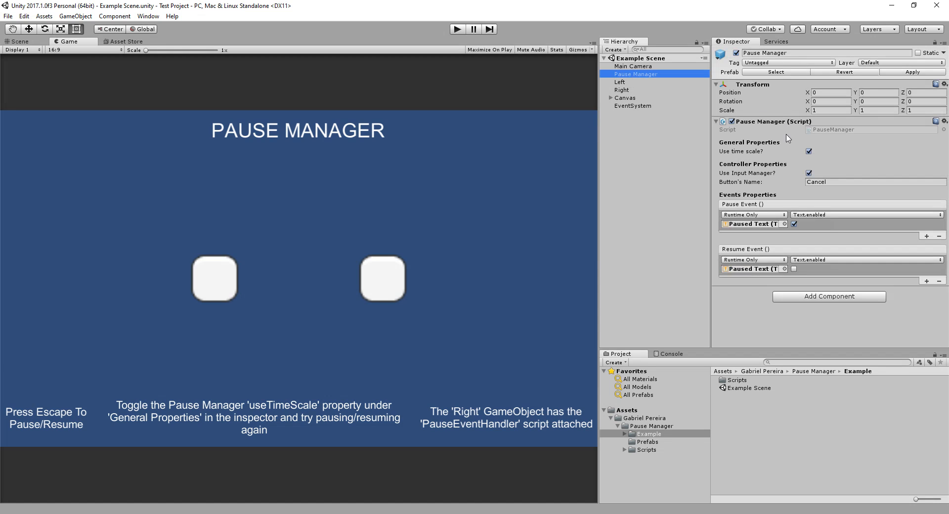
click(619, 82)
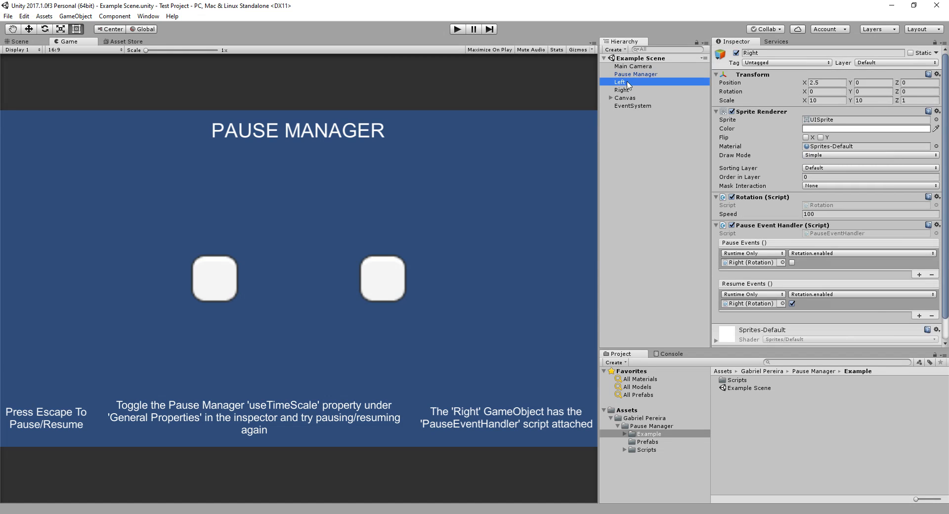
click(619, 82)
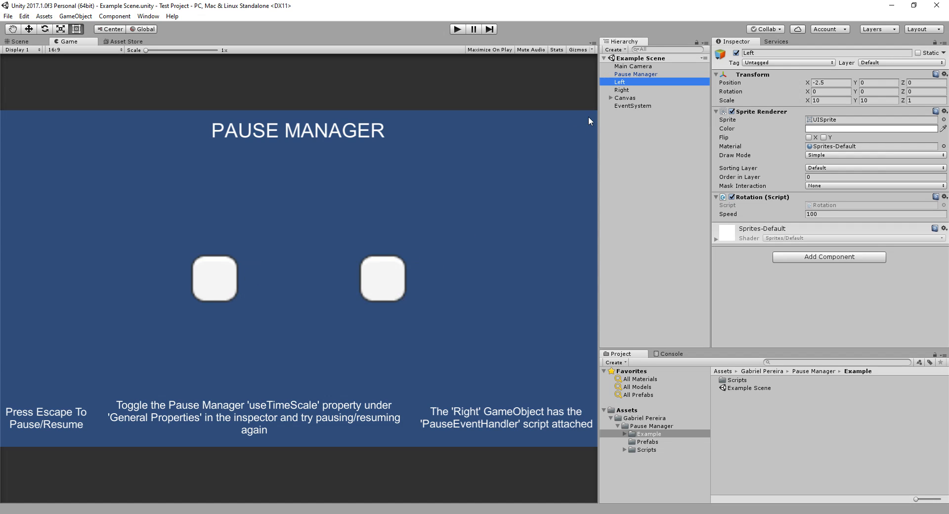
click(620, 90)
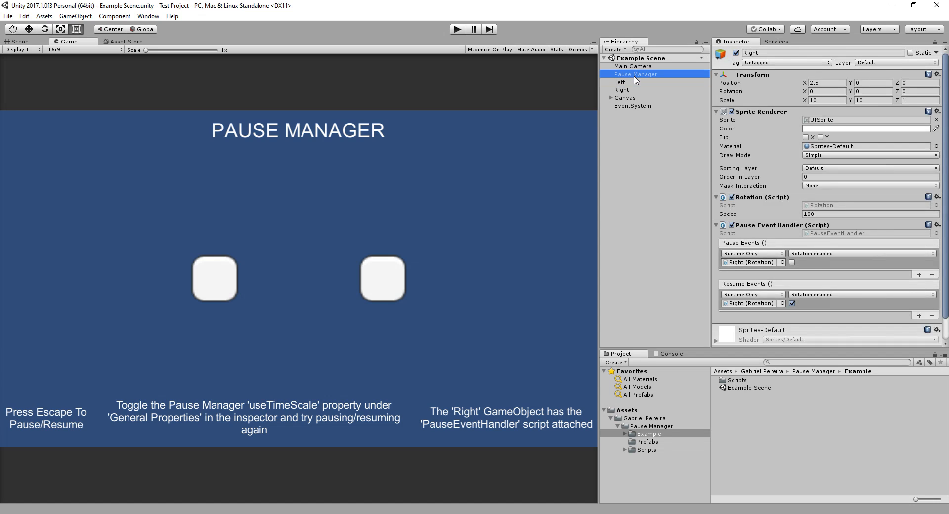
click(631, 74)
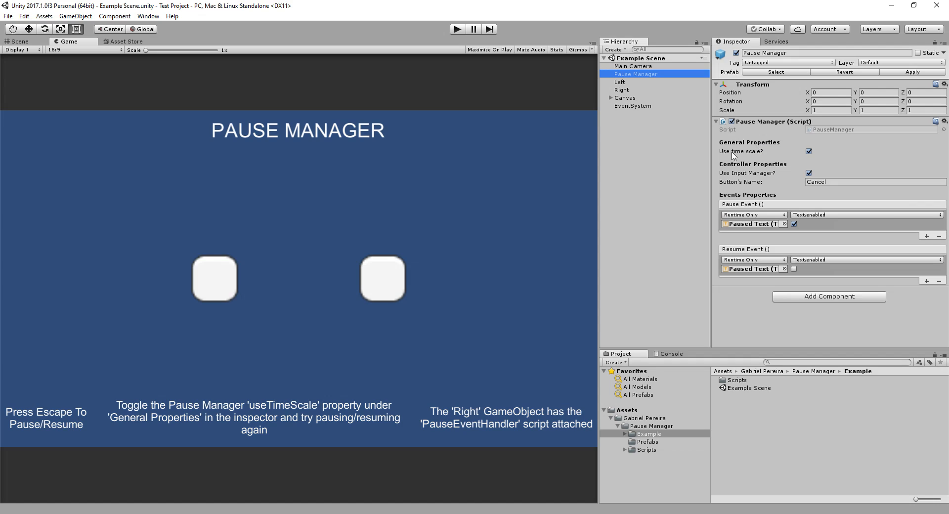
mouse_move(750, 155)
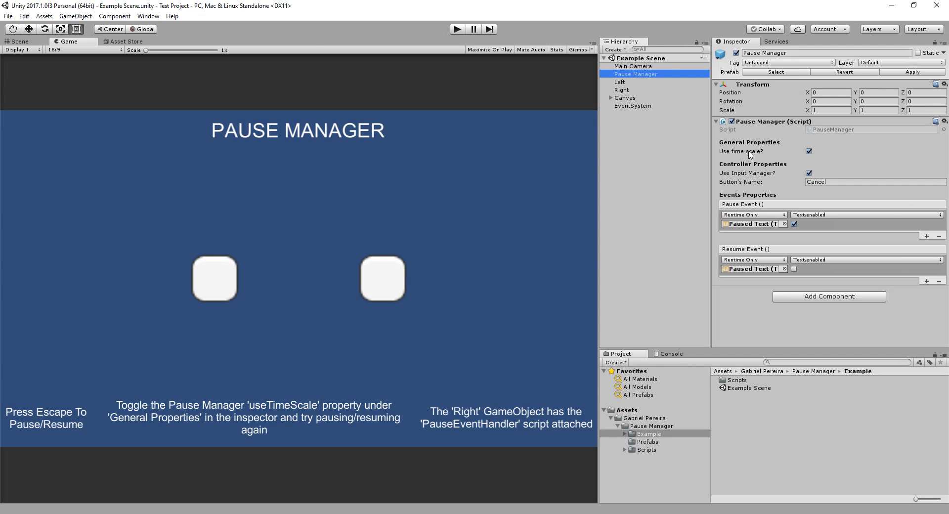
mouse_move(743, 156)
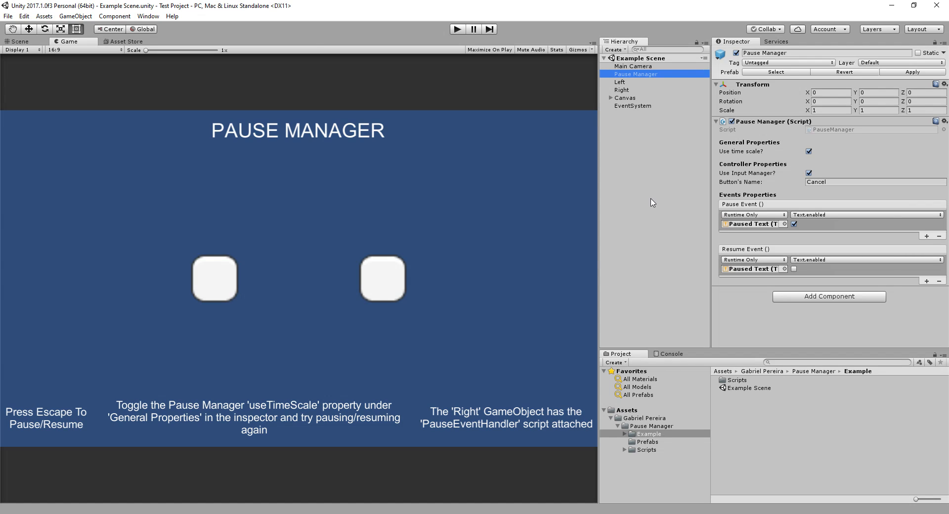
mouse_move(749, 168)
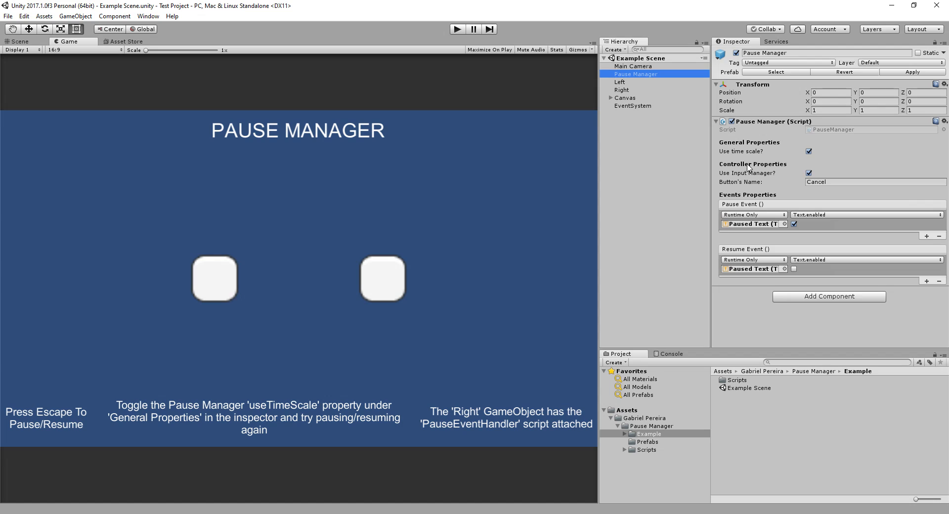
mouse_move(747, 173)
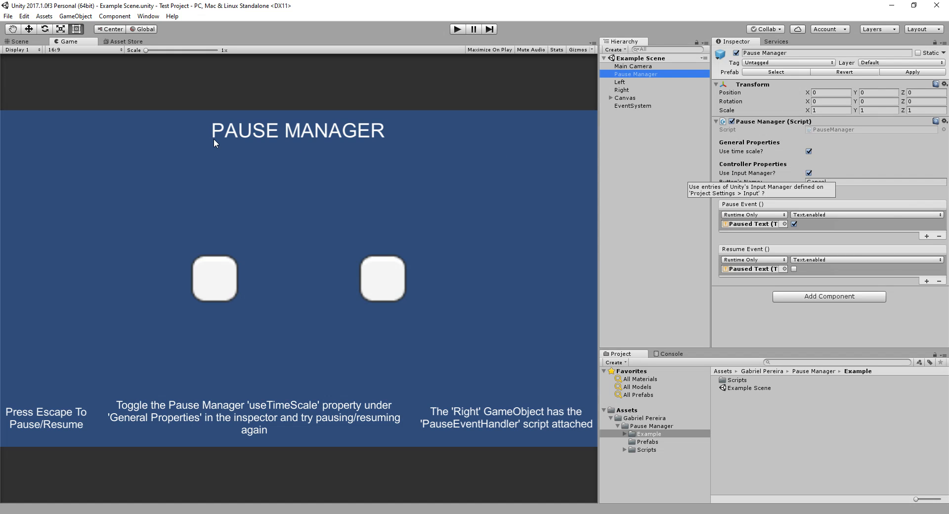
click(23, 16)
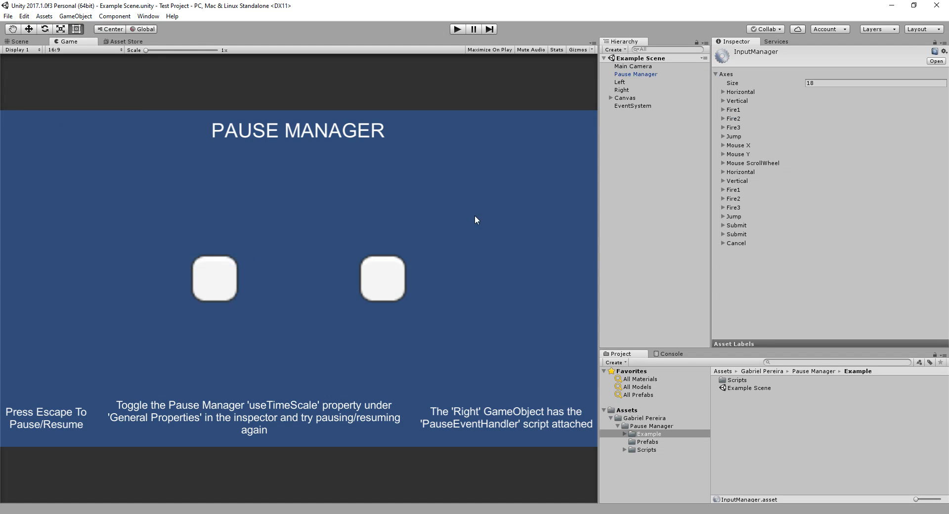
mouse_move(764, 180)
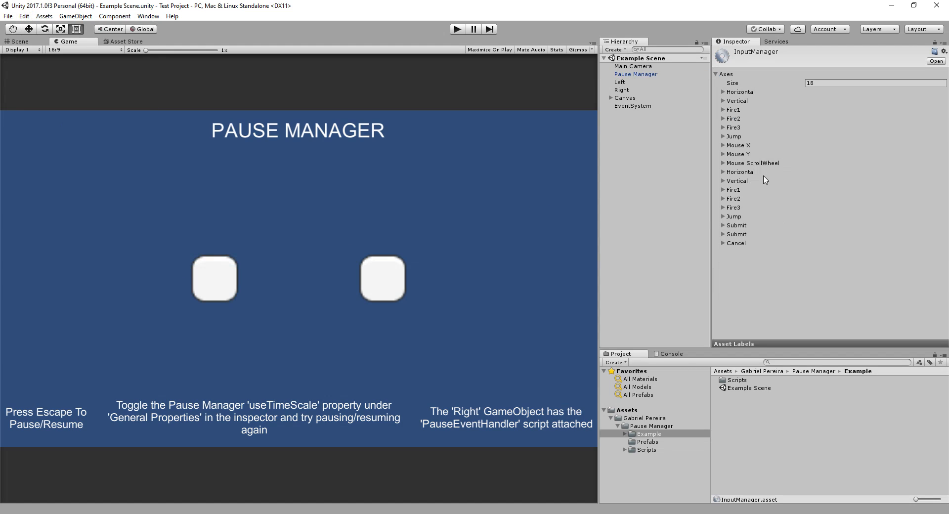
Note the Pause Manager's Cancel button name and show the project's input axis settings
click(635, 74)
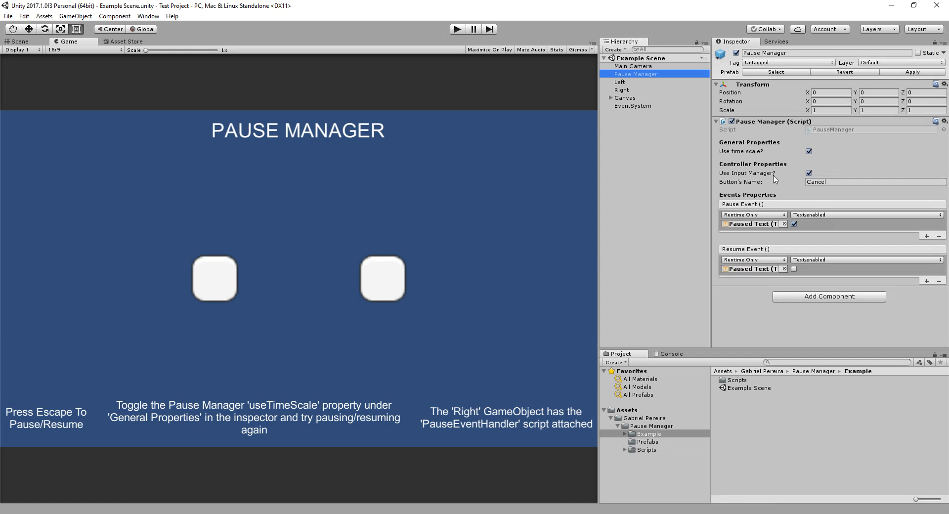
mouse_move(723, 184)
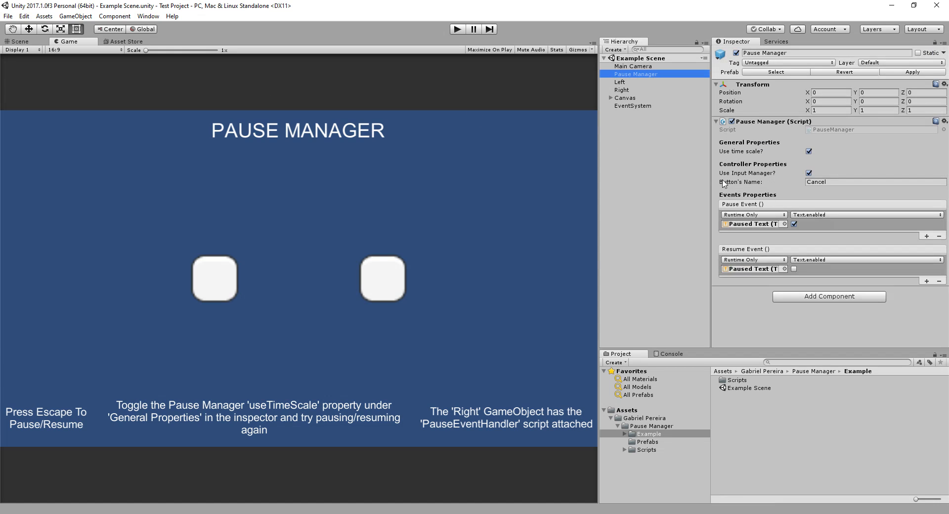
click(24, 16)
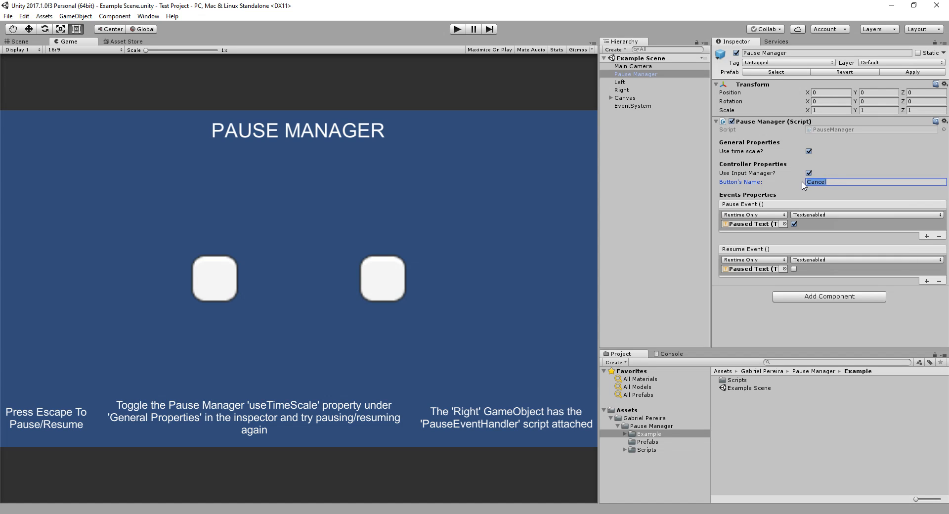
click(23, 16)
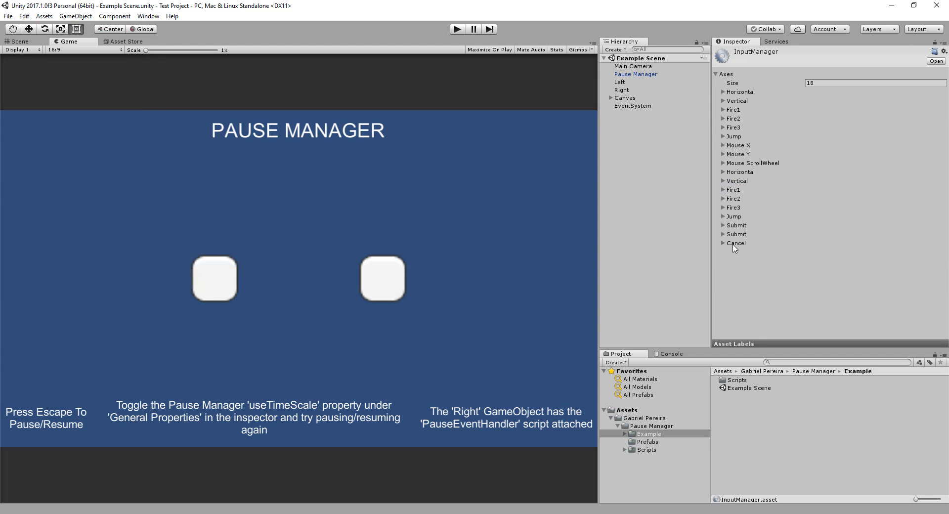
Expand the Cancel axis showing escape as positive button, then return to Pause Manager's settings
click(723, 243)
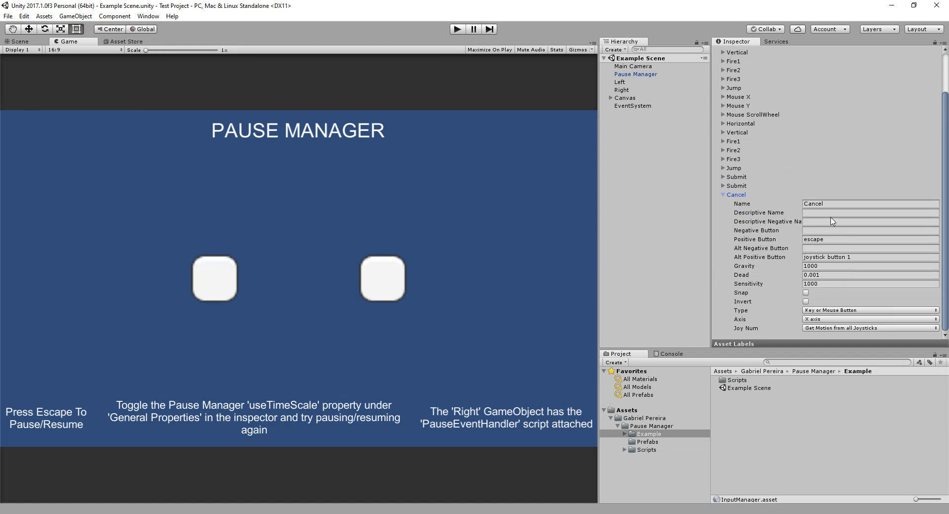
click(870, 238)
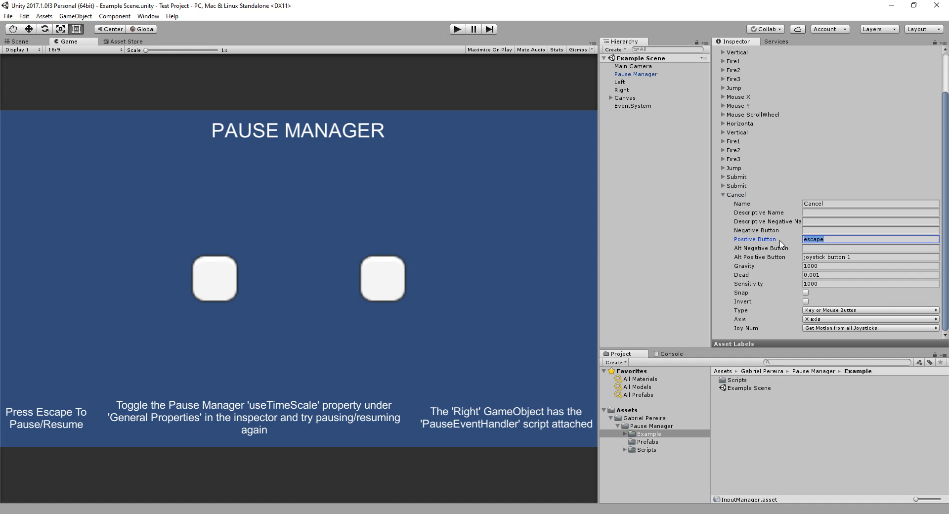
click(870, 257)
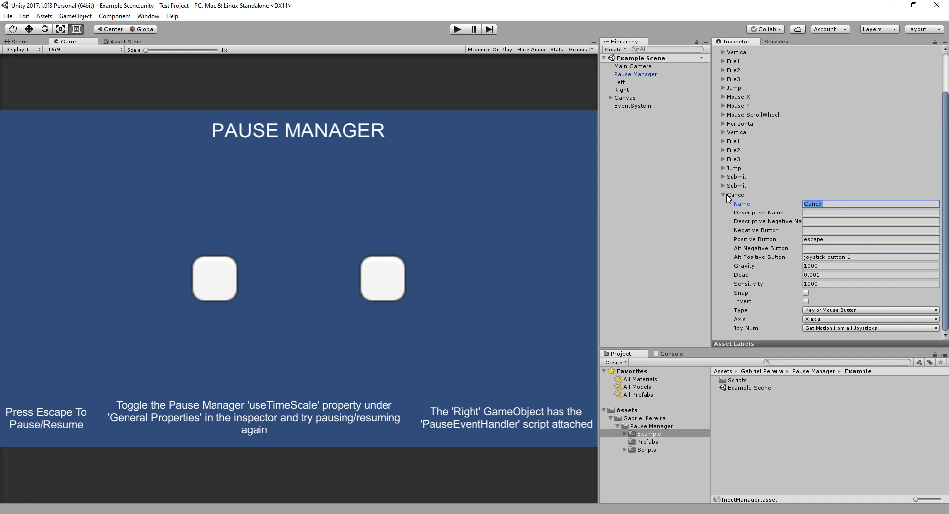
click(635, 74)
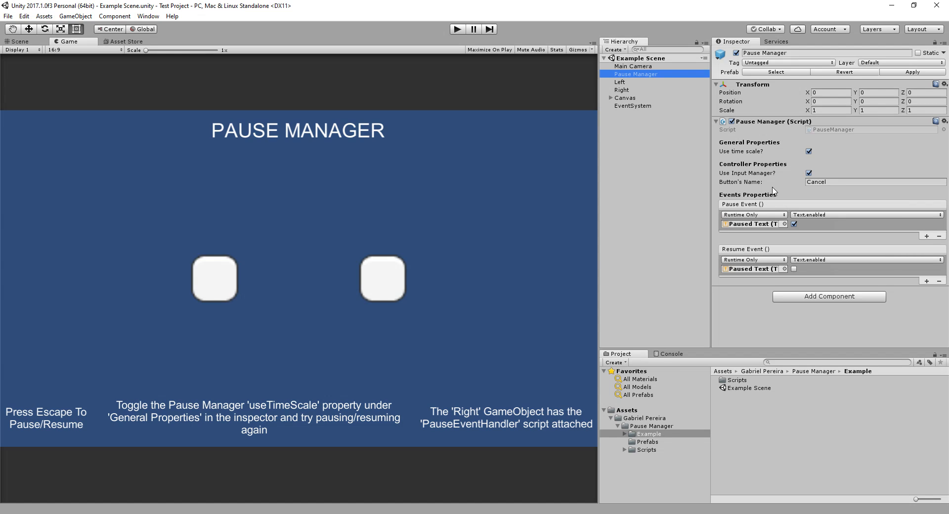
mouse_move(745, 199)
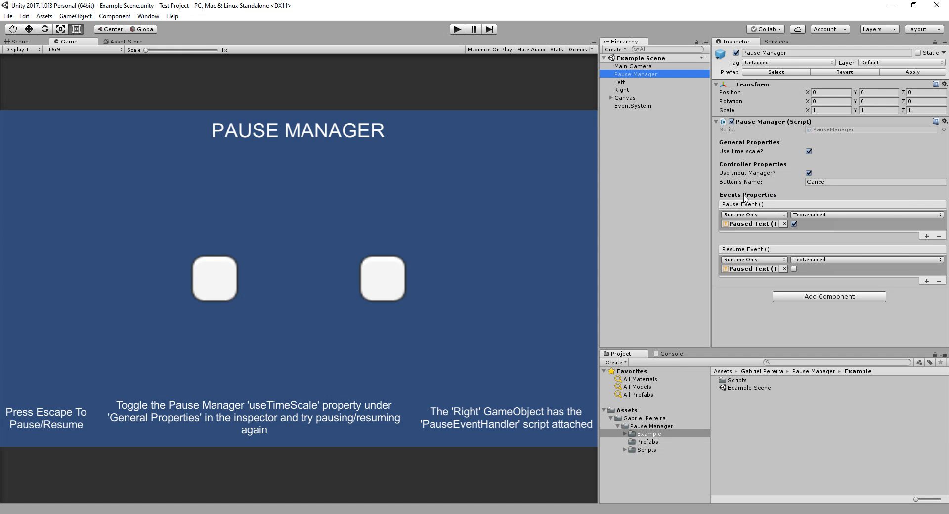
mouse_move(770, 208)
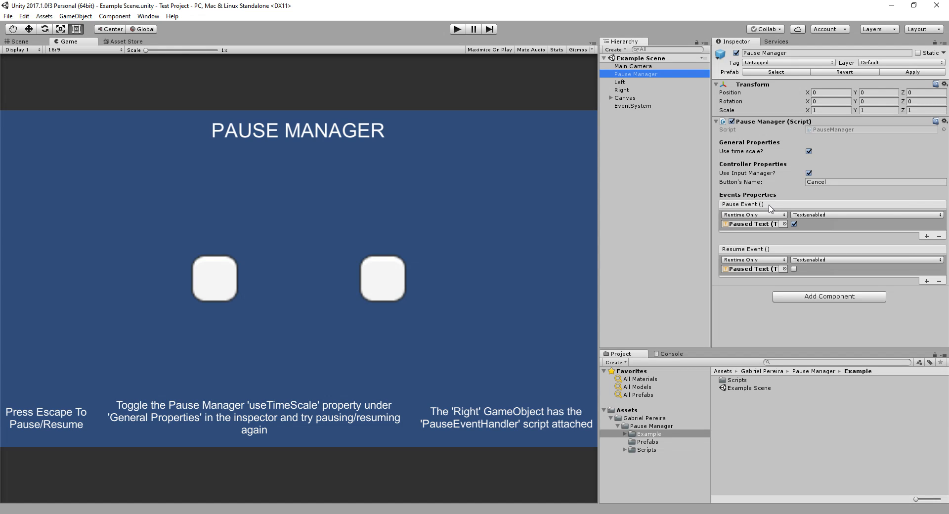
mouse_move(776, 253)
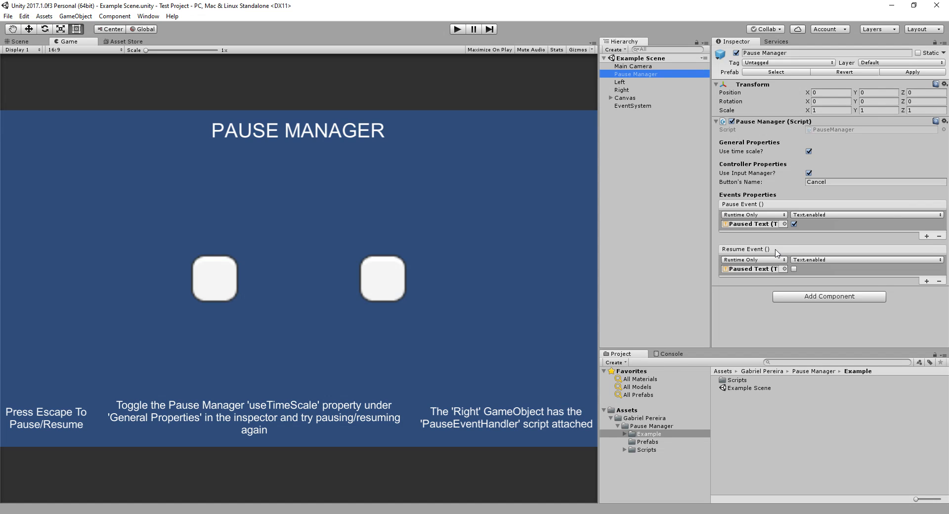
mouse_move(725, 210)
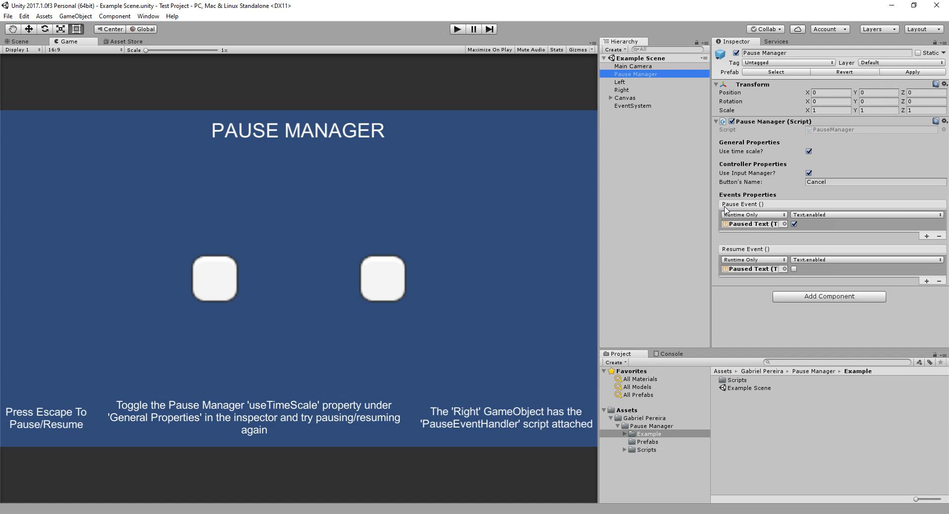
mouse_move(767, 221)
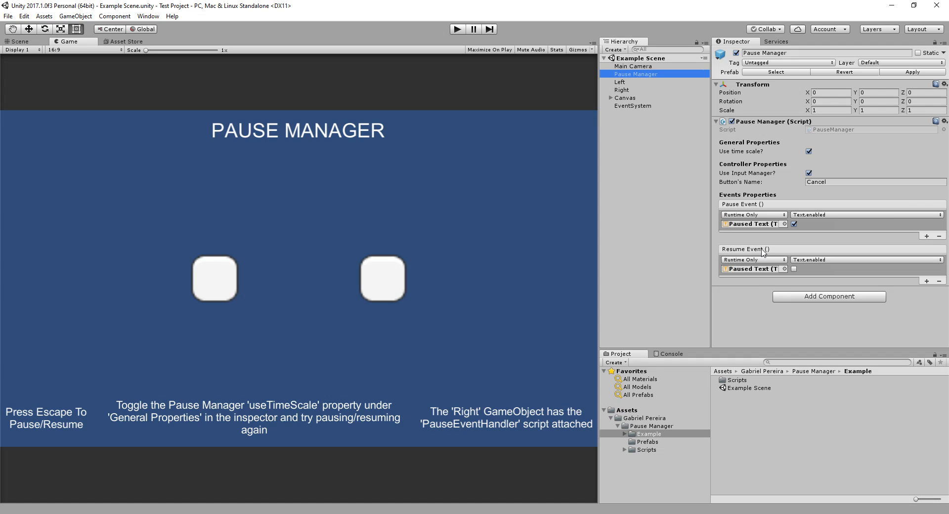
mouse_move(796, 267)
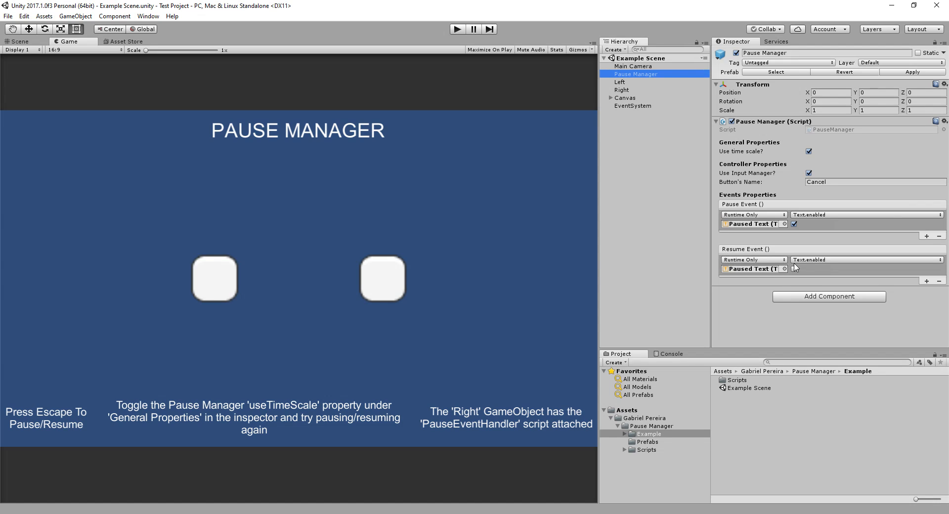
Run the example scene in play mode and give the game input focus
click(457, 29)
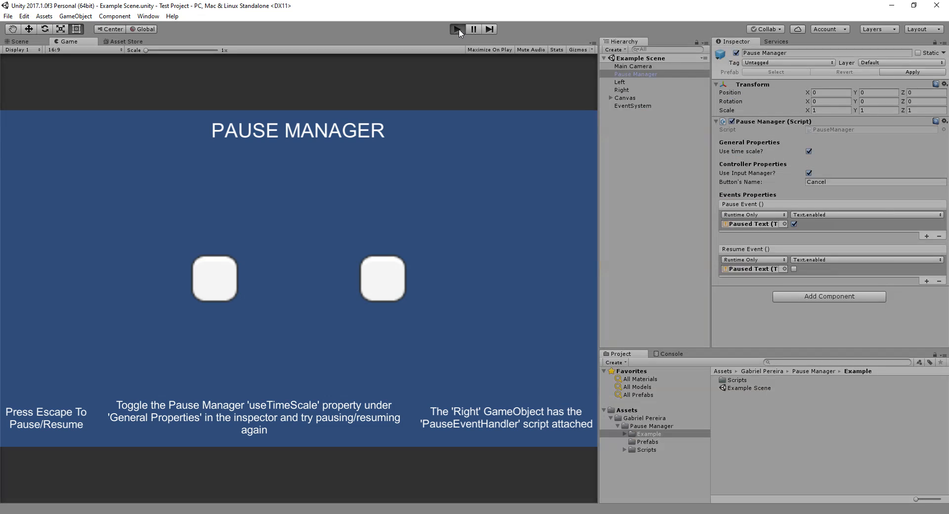
click(457, 29)
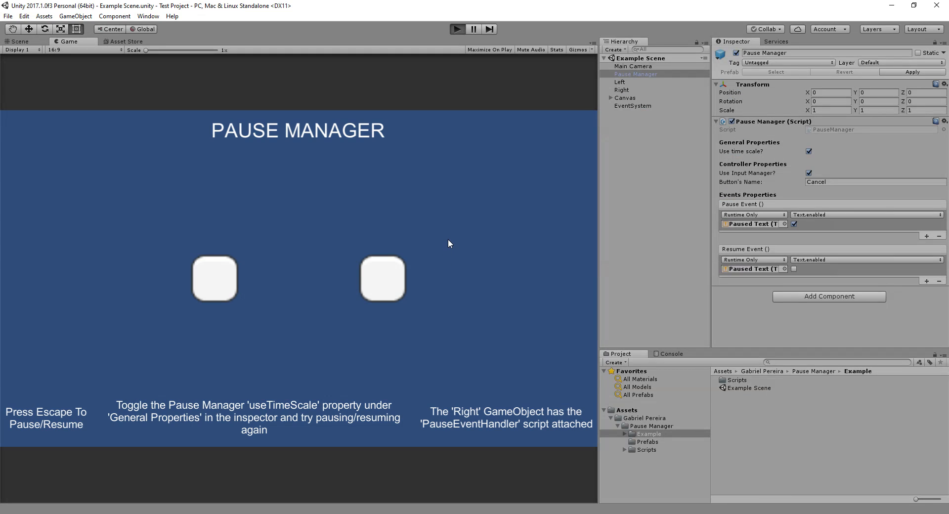
click(456, 28)
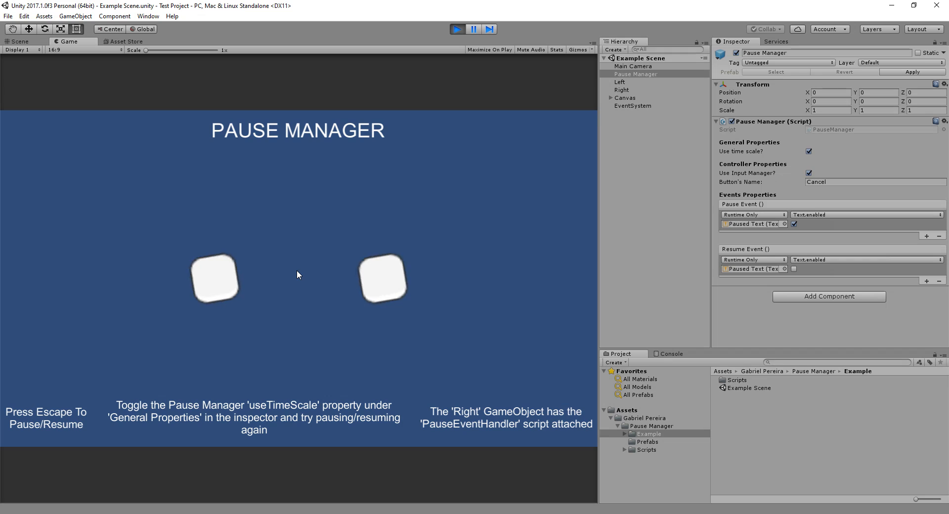
Pause and resume the running game with Escape several times, leaving it paused
key(Escape)
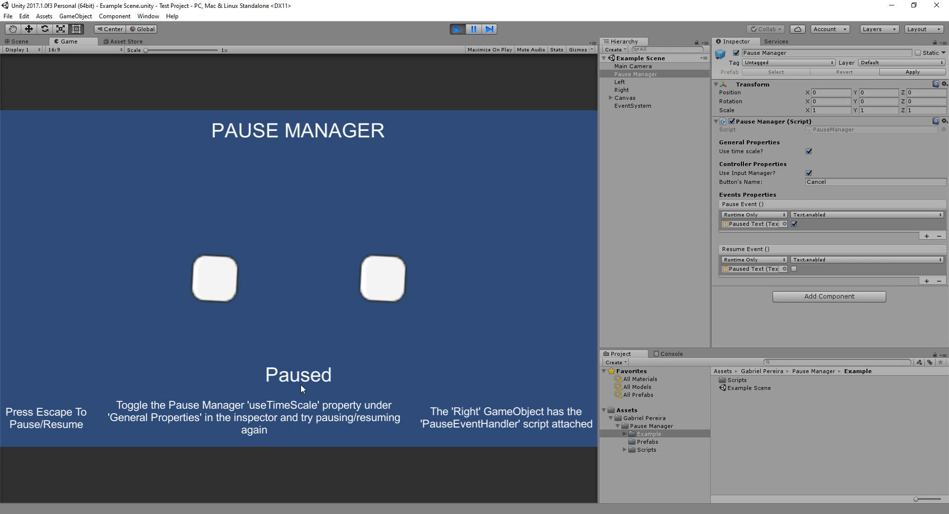
mouse_move(224, 255)
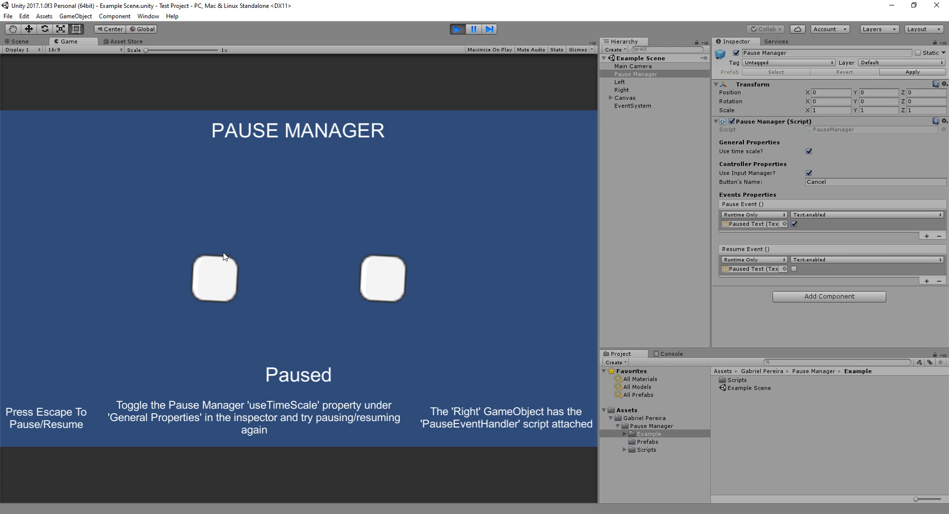
mouse_move(215, 236)
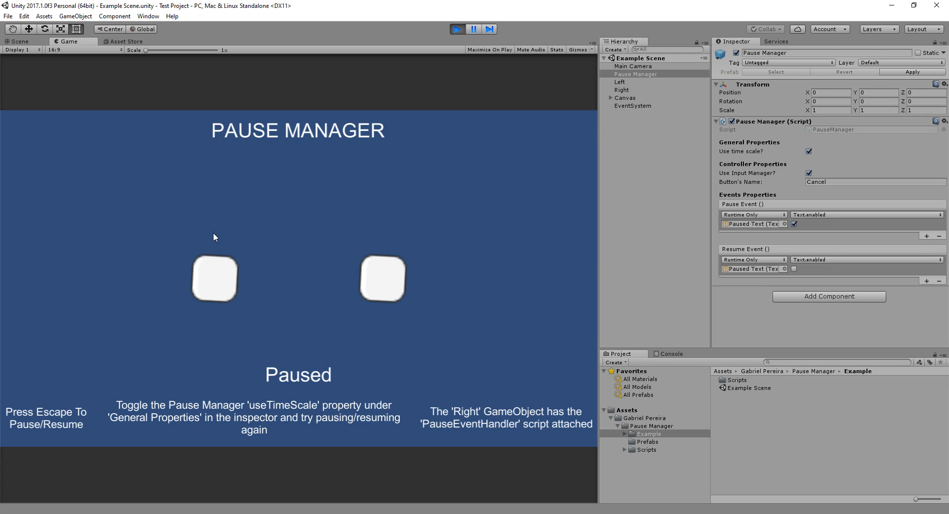
mouse_move(231, 265)
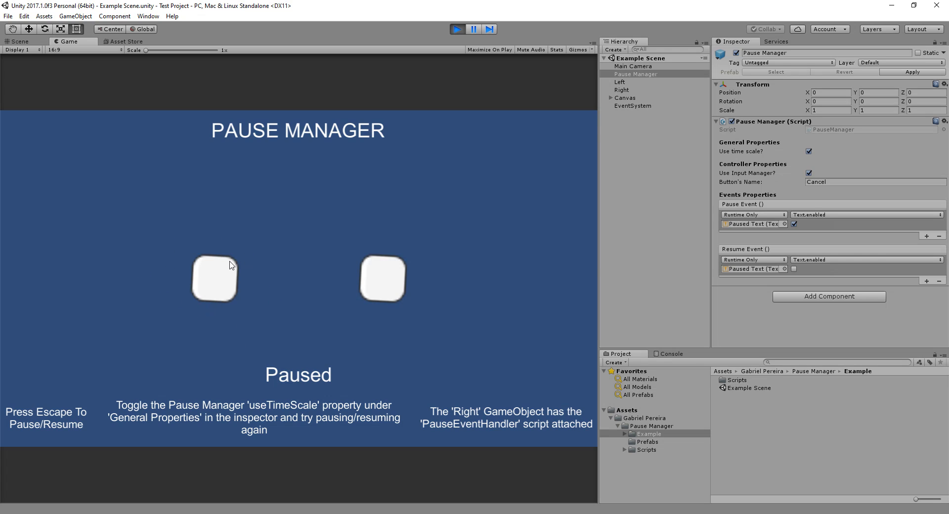
mouse_move(302, 384)
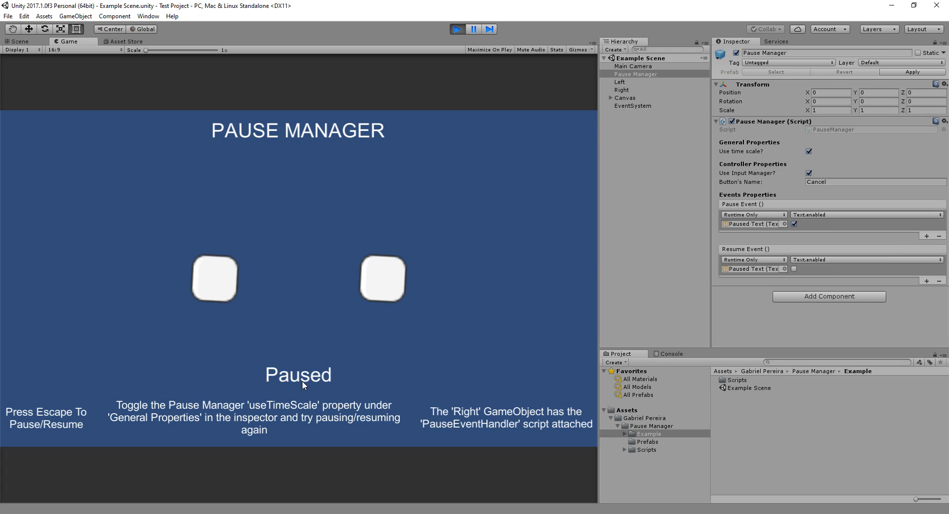
mouse_move(539, 260)
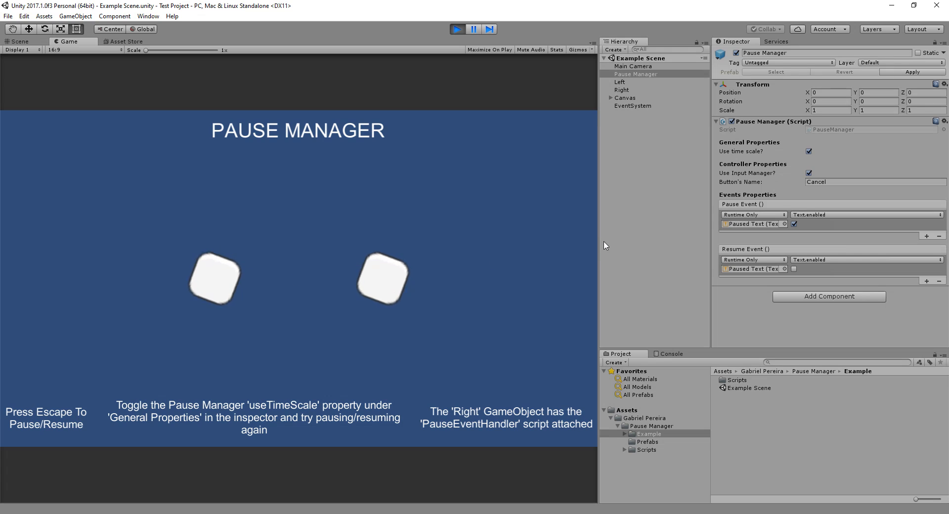
key(escape)
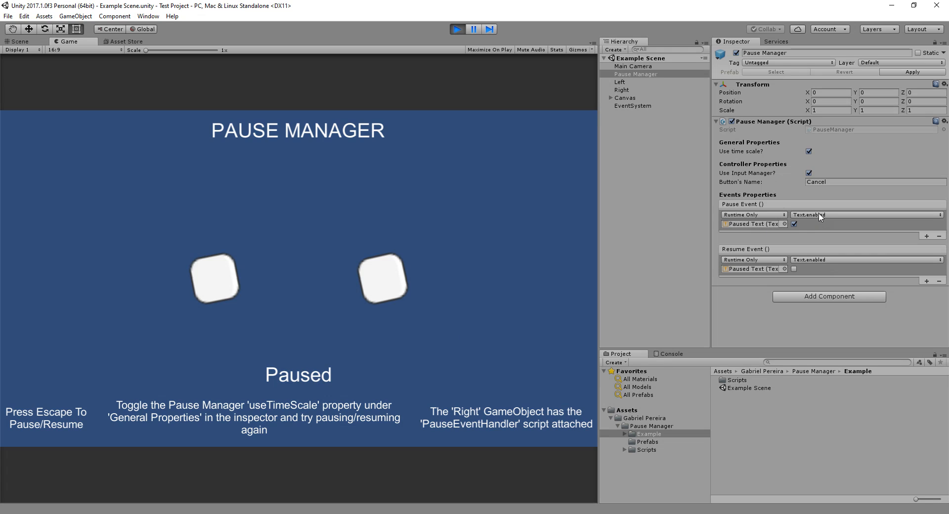
mouse_move(754, 206)
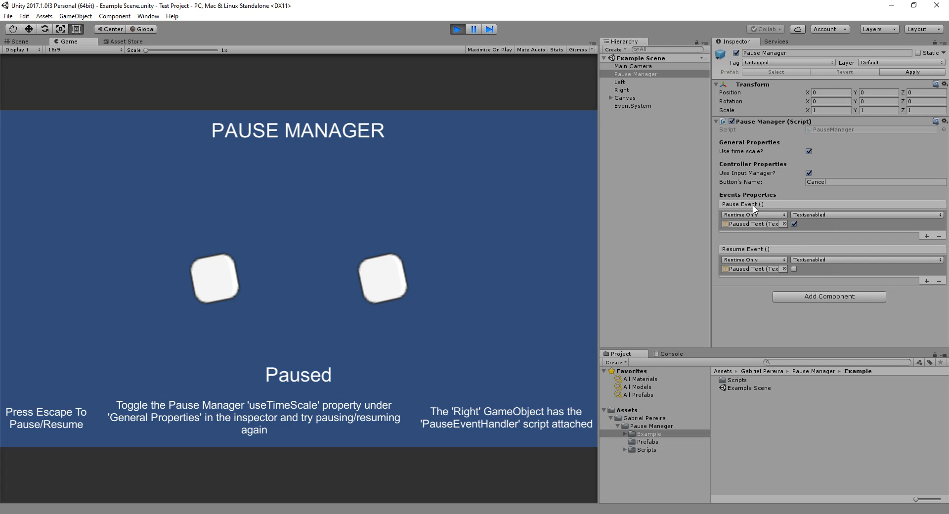
mouse_move(724, 250)
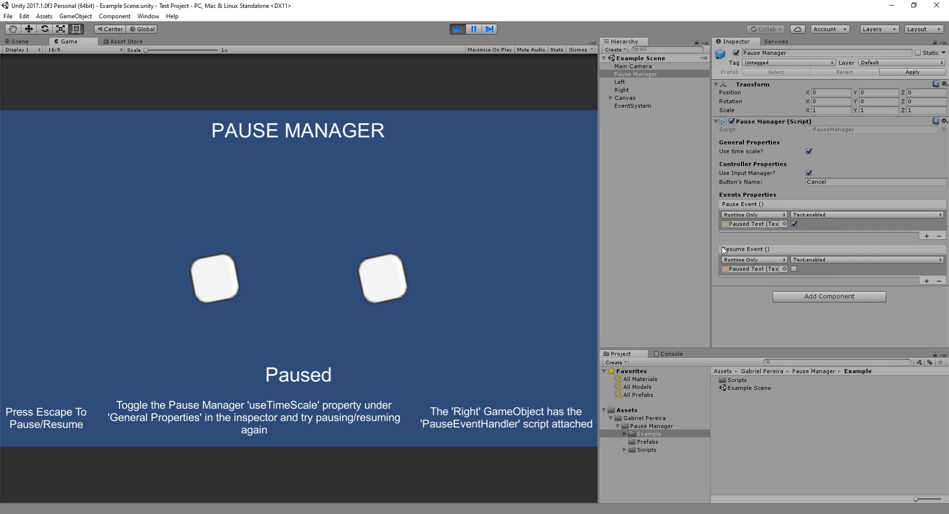
mouse_move(759, 254)
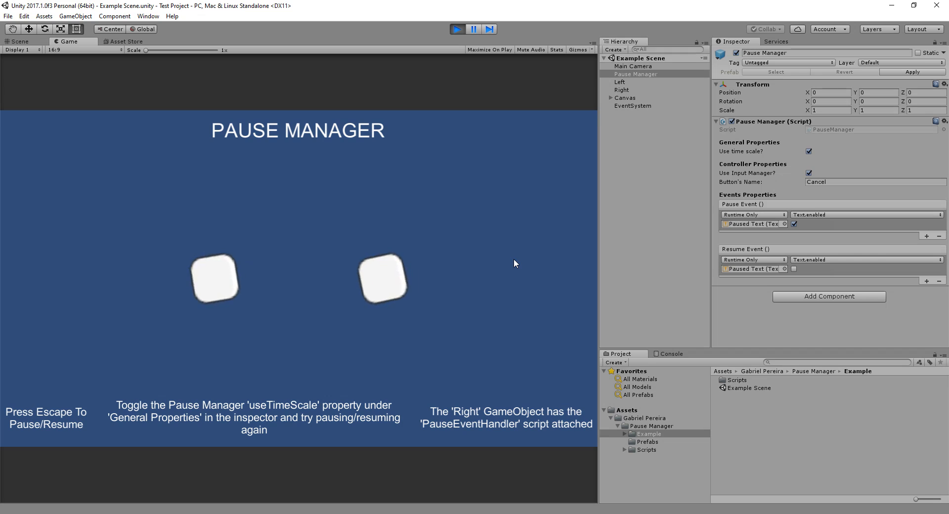
key(Escape)
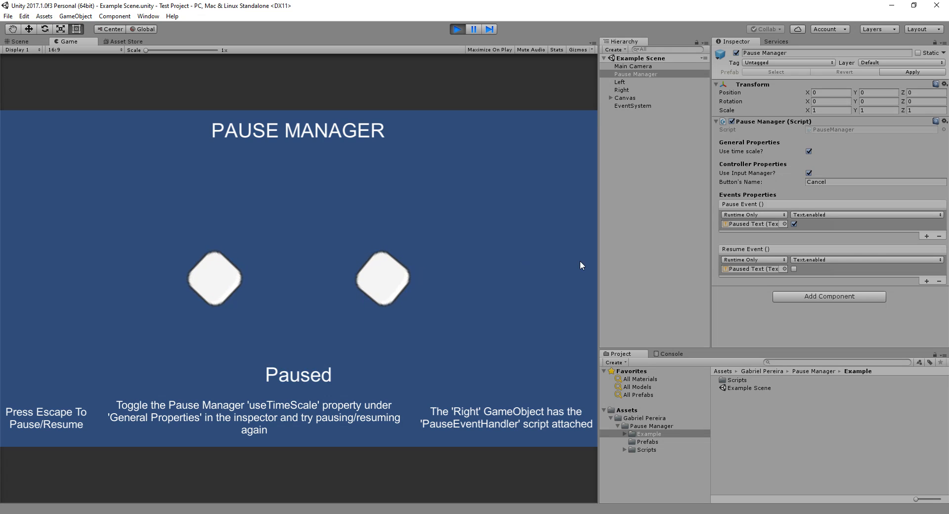
mouse_move(484, 263)
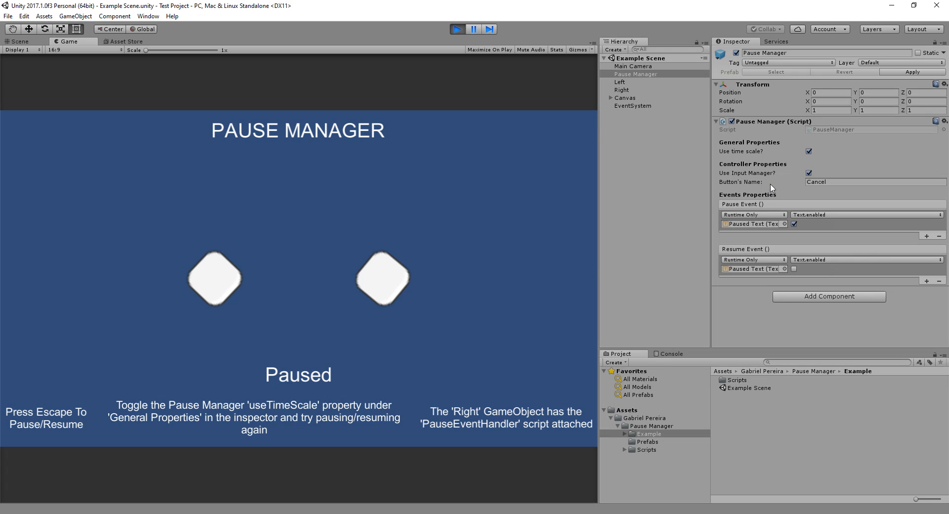
mouse_move(758, 160)
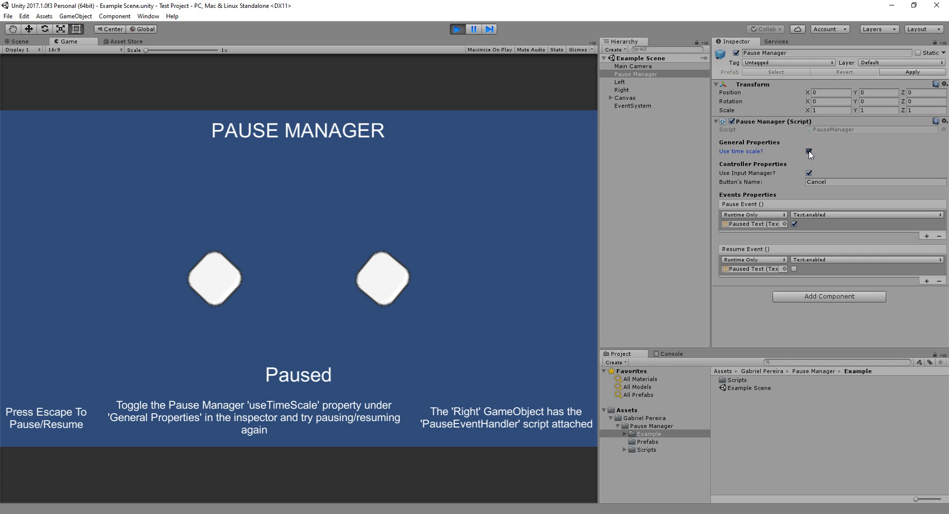
Disable 'Use time scale?', pause the game again and show the Right object's components
click(809, 151)
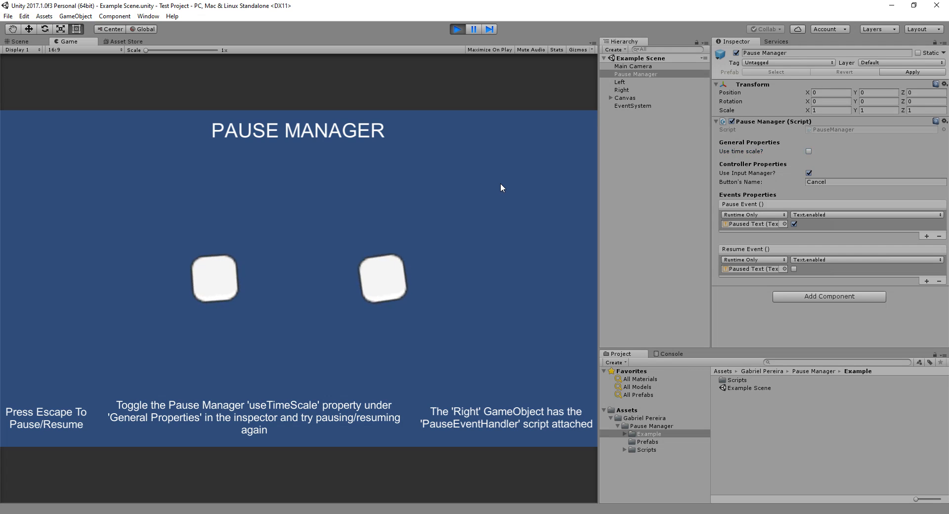
key(Escape)
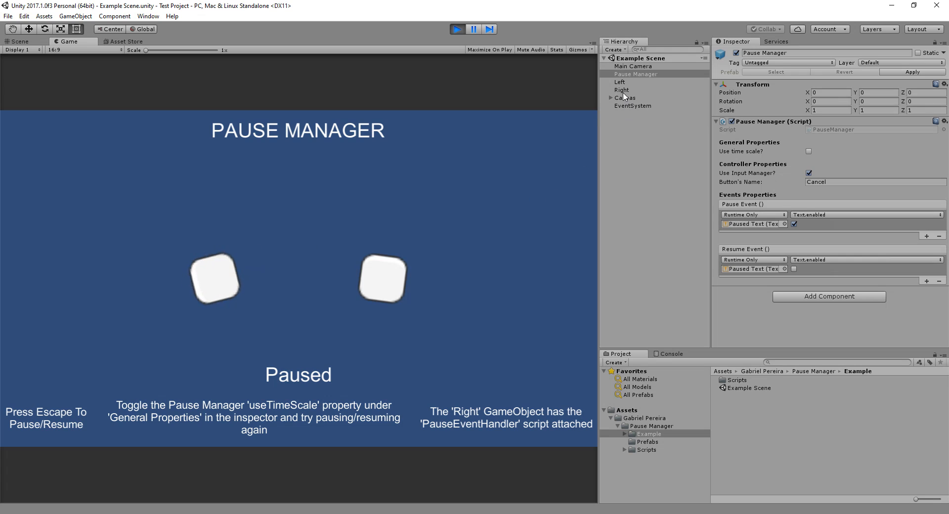
click(621, 90)
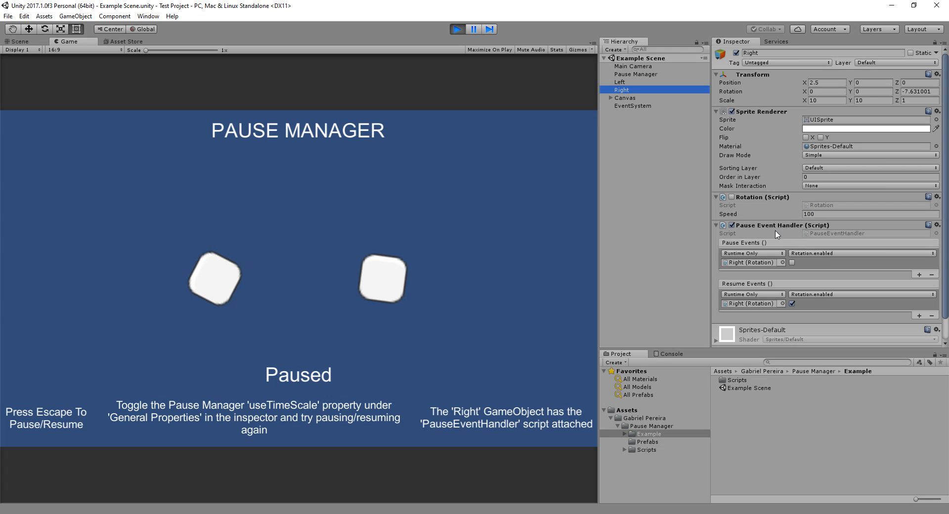
Review Pause Manager and Right once more, then exit play mode restoring original settings
click(636, 74)
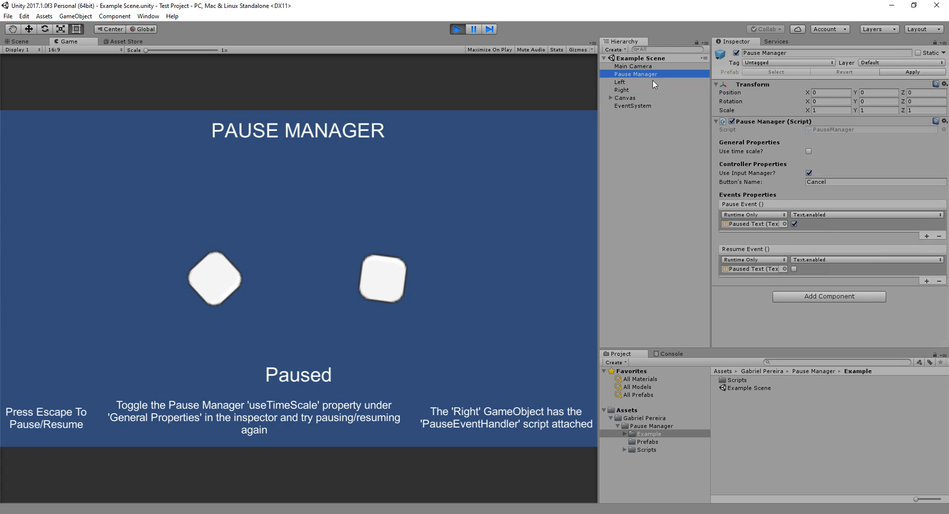
click(621, 90)
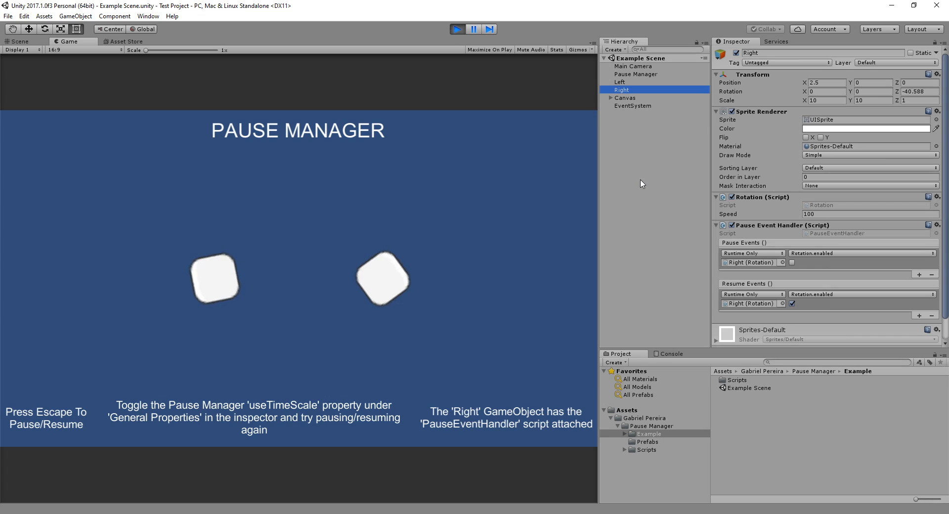
click(636, 74)
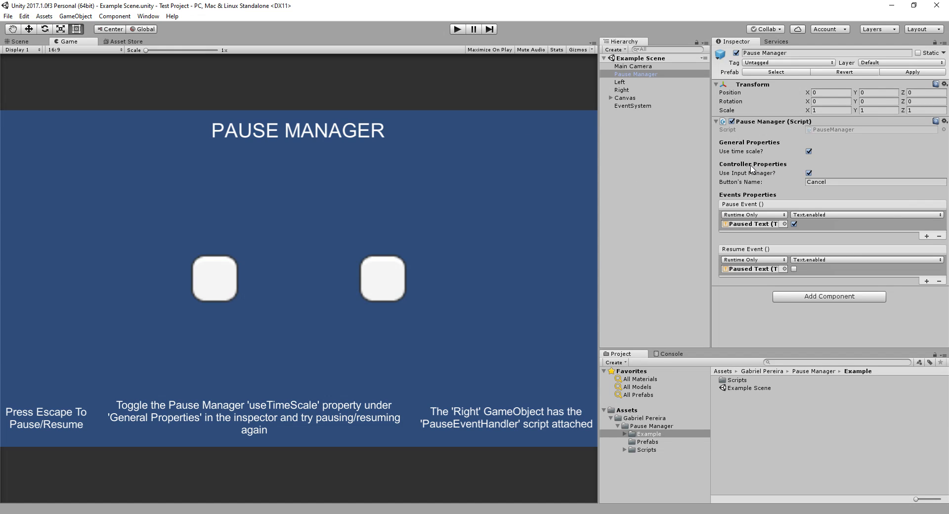
Disable 'Use Input Manager?', briefly try 'Use Input System?' then leave it off, keeping Escape as pause key
click(808, 173)
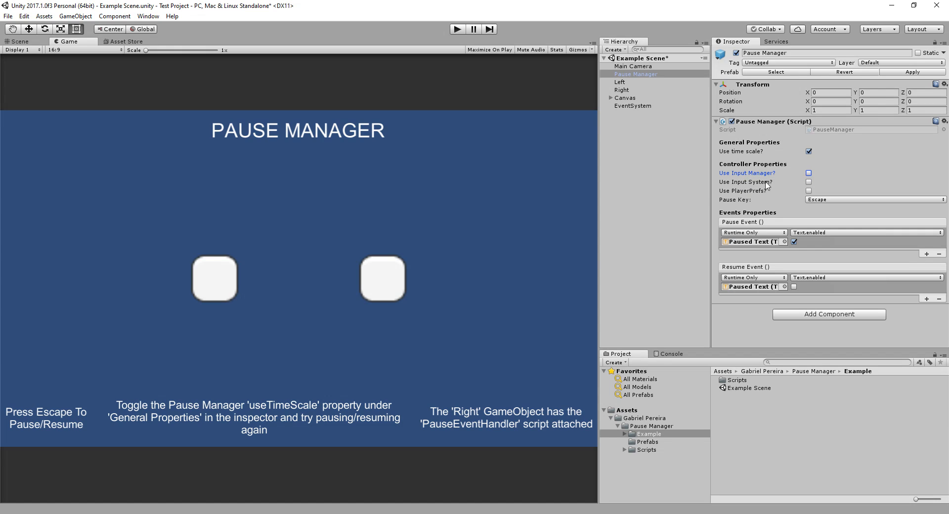
click(809, 182)
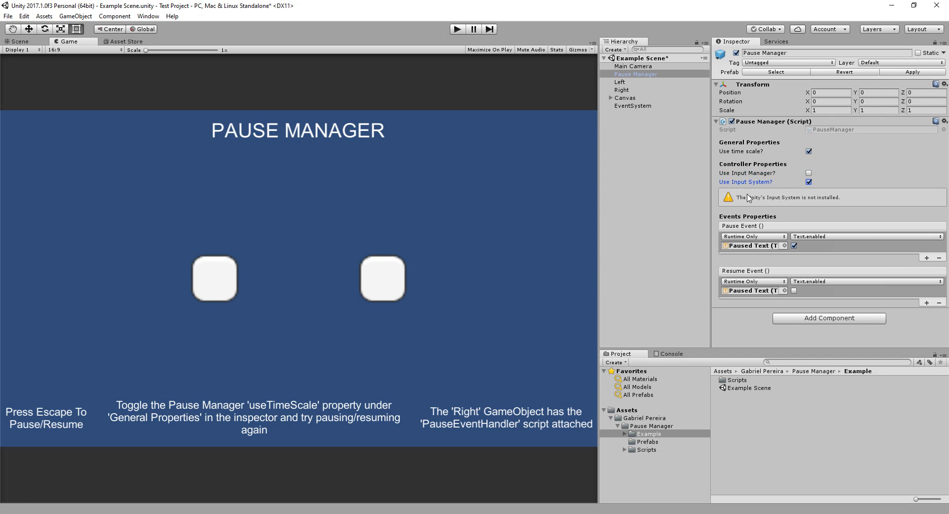
mouse_move(845, 205)
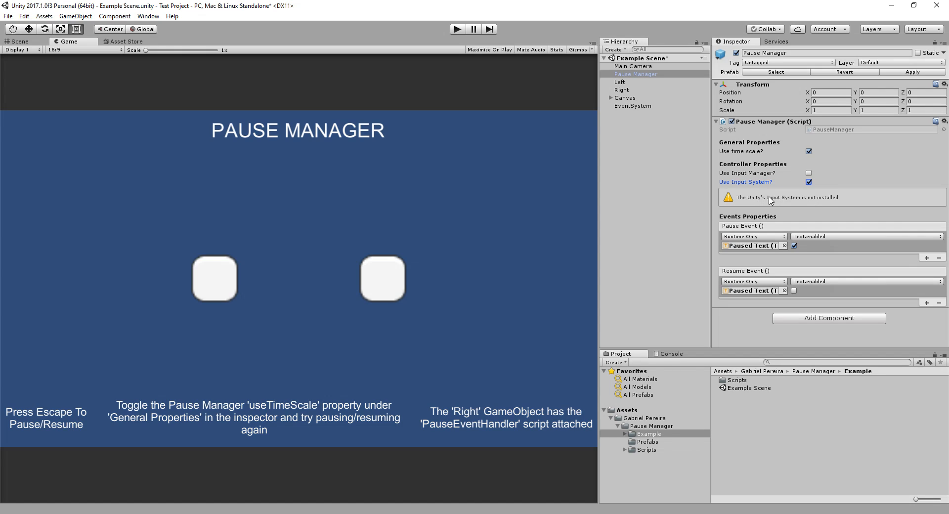
click(809, 182)
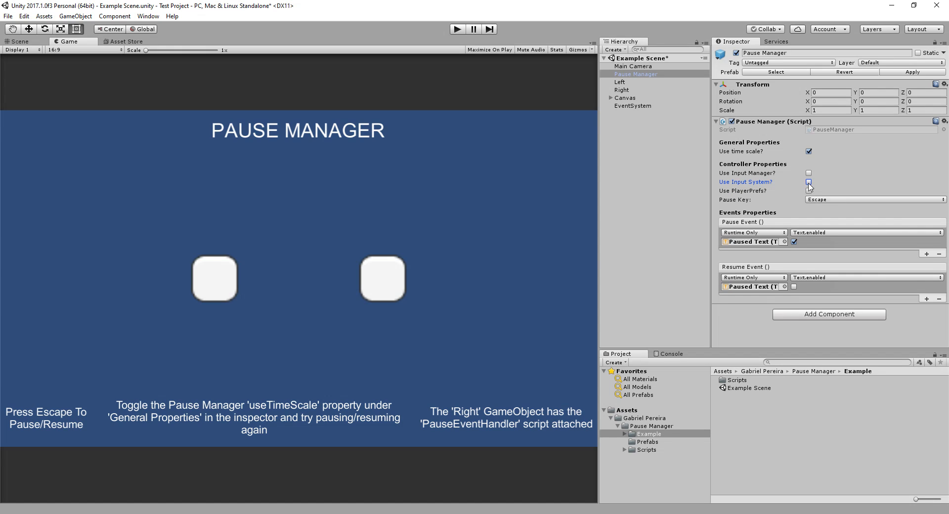
click(808, 182)
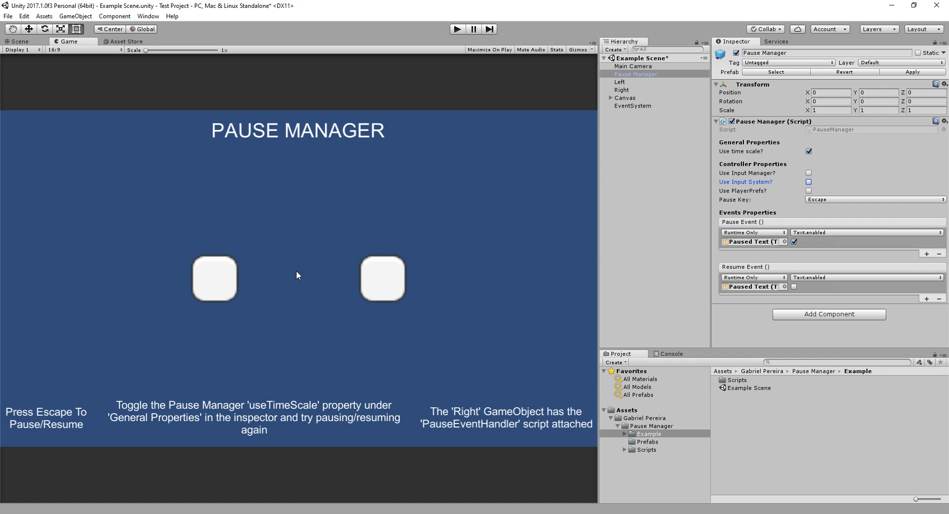
mouse_move(480, 213)
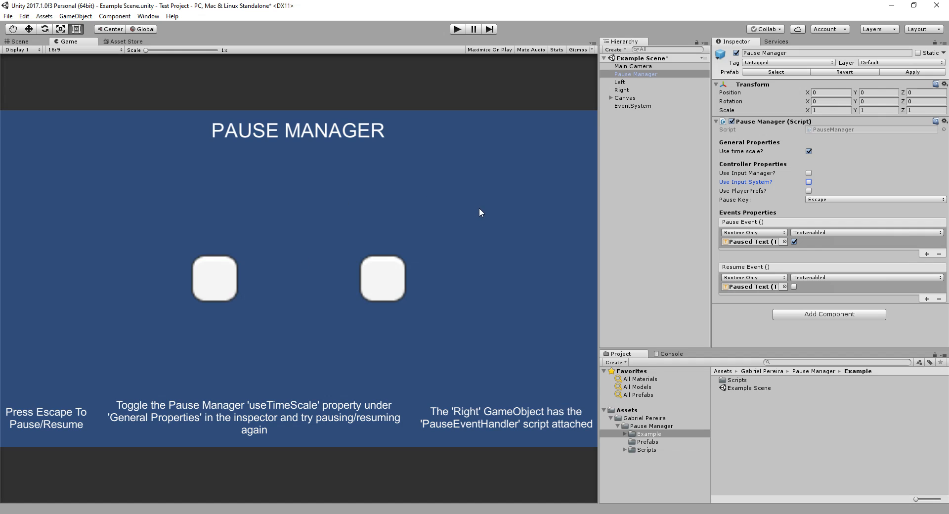